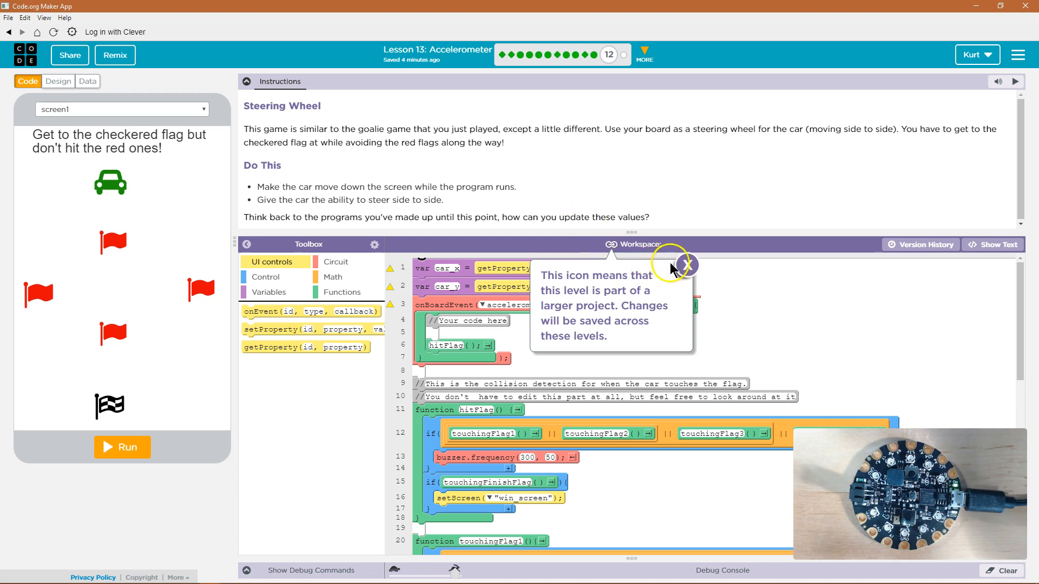
Dismiss the project note and review the Steering Wheel starter code and toolbox.
click(683, 264)
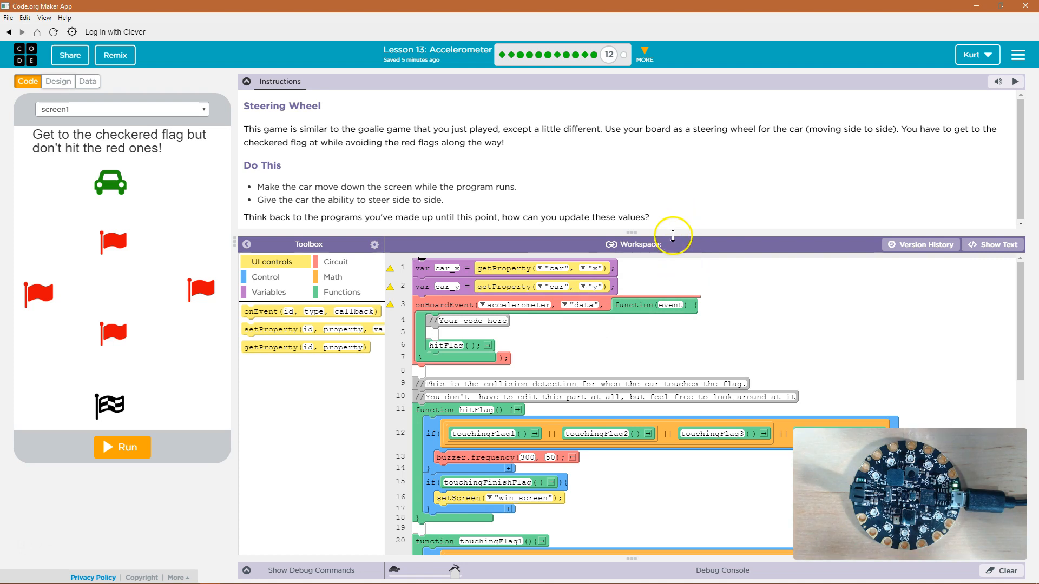
mouse_move(183, 413)
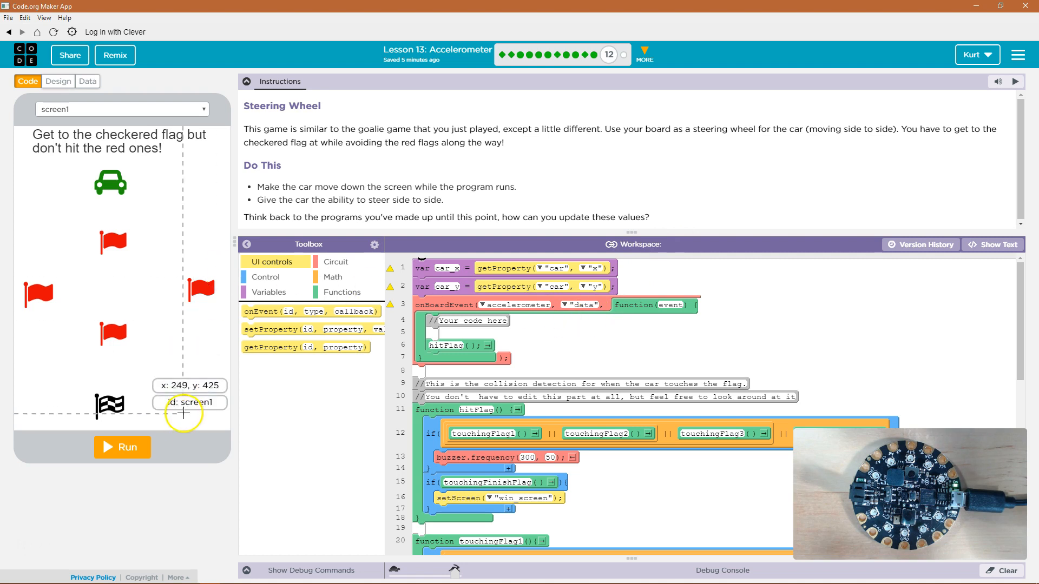
scroll(down, 3)
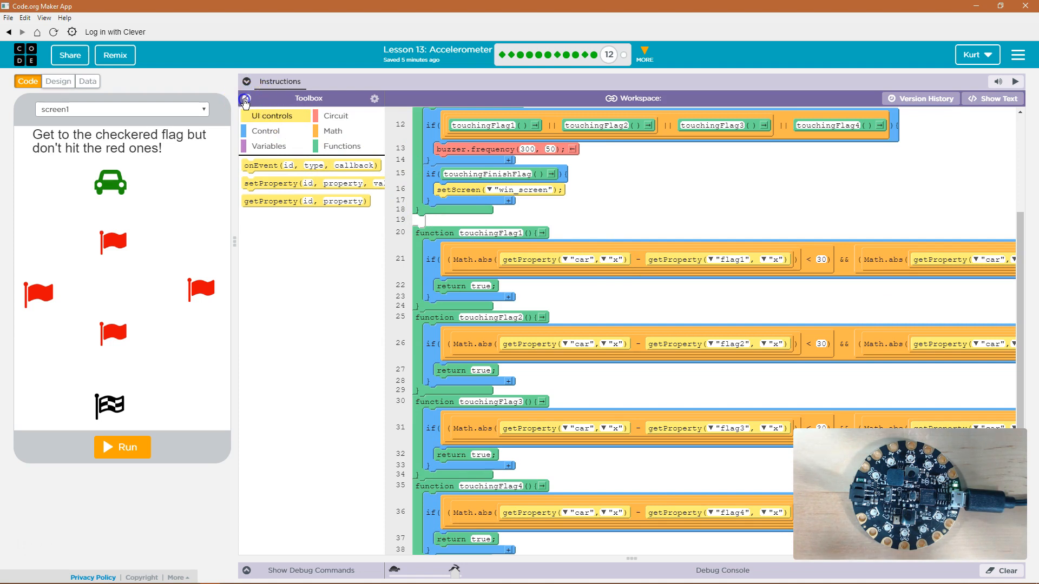
click(245, 98)
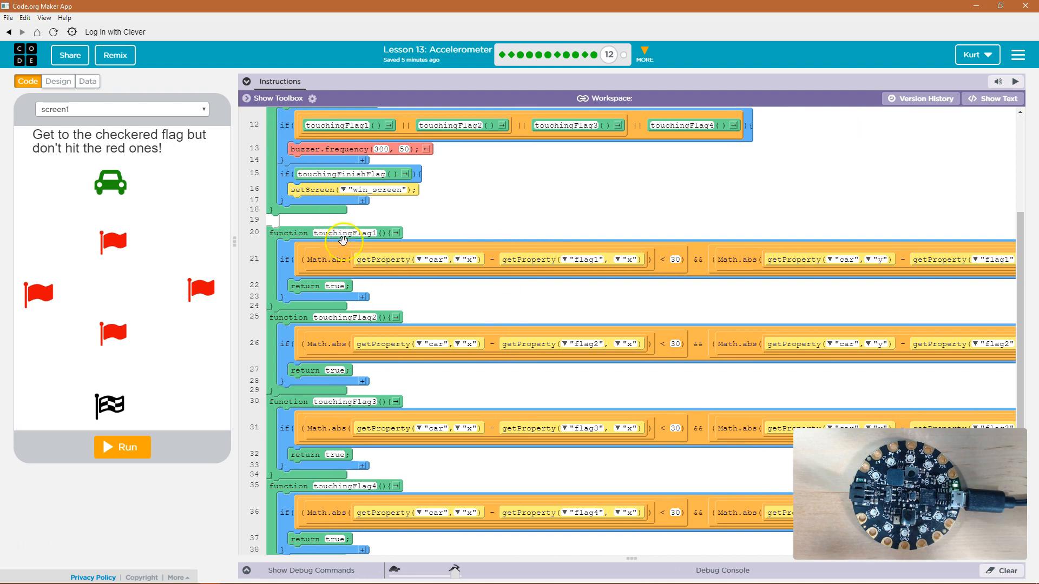
scroll(down, 3)
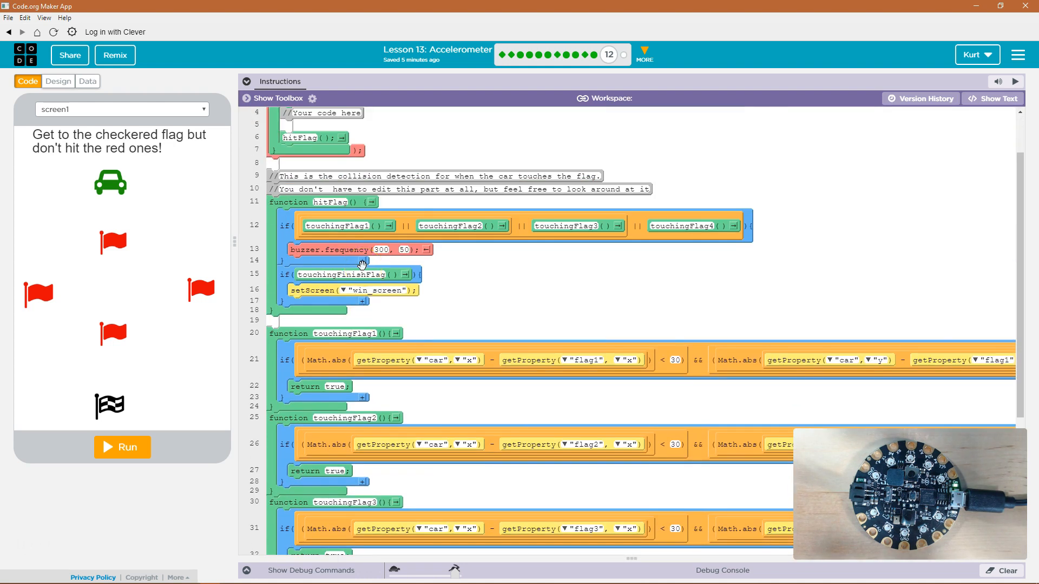
click(357, 275)
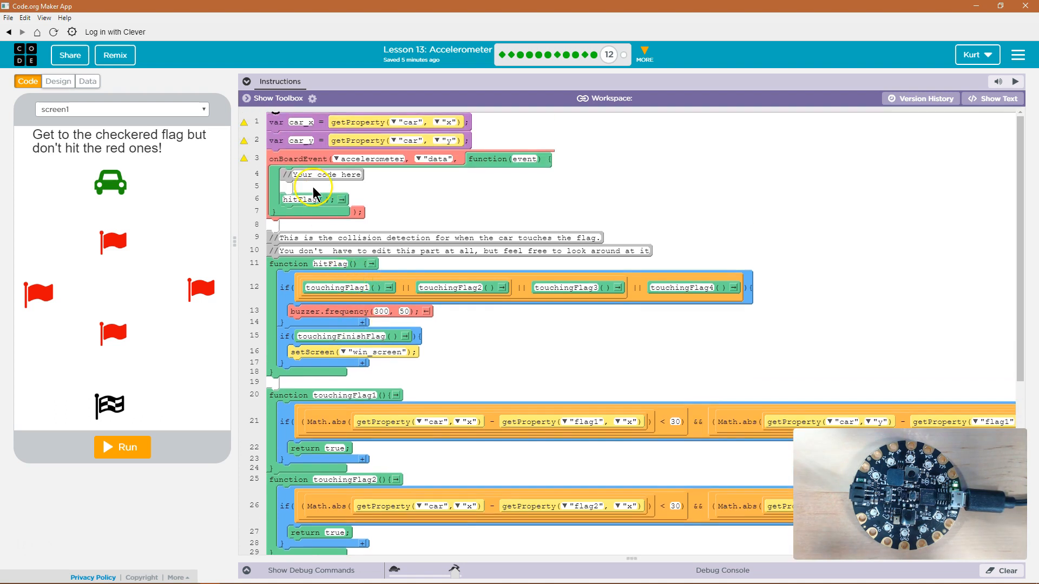
click(247, 97)
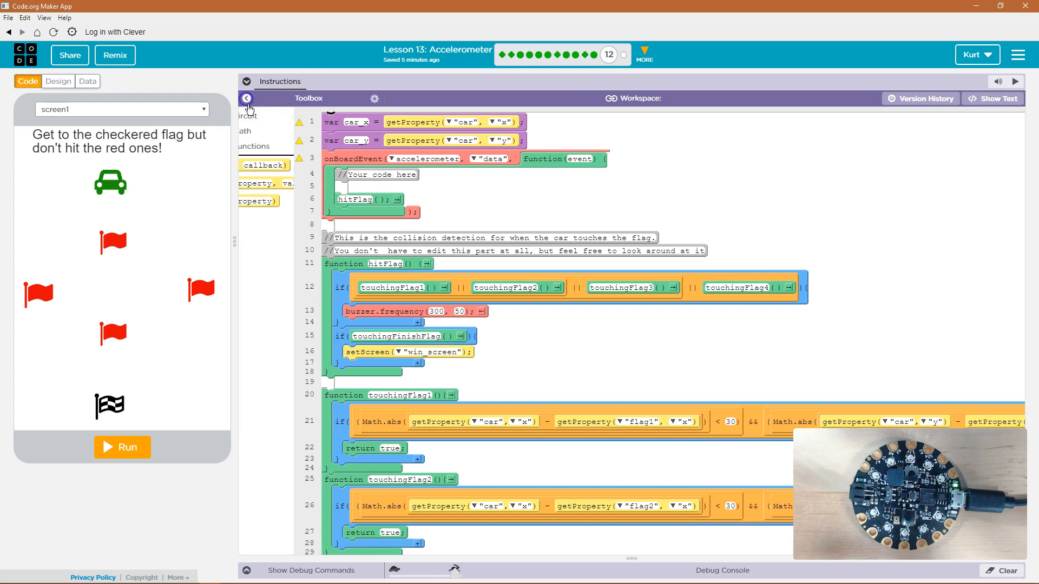
click(247, 97)
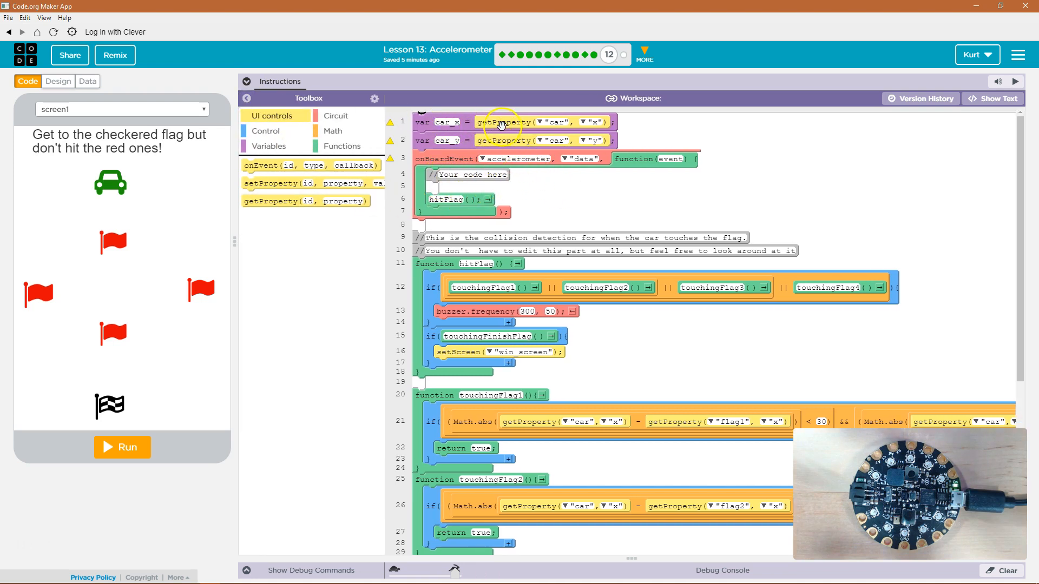
mouse_move(523, 178)
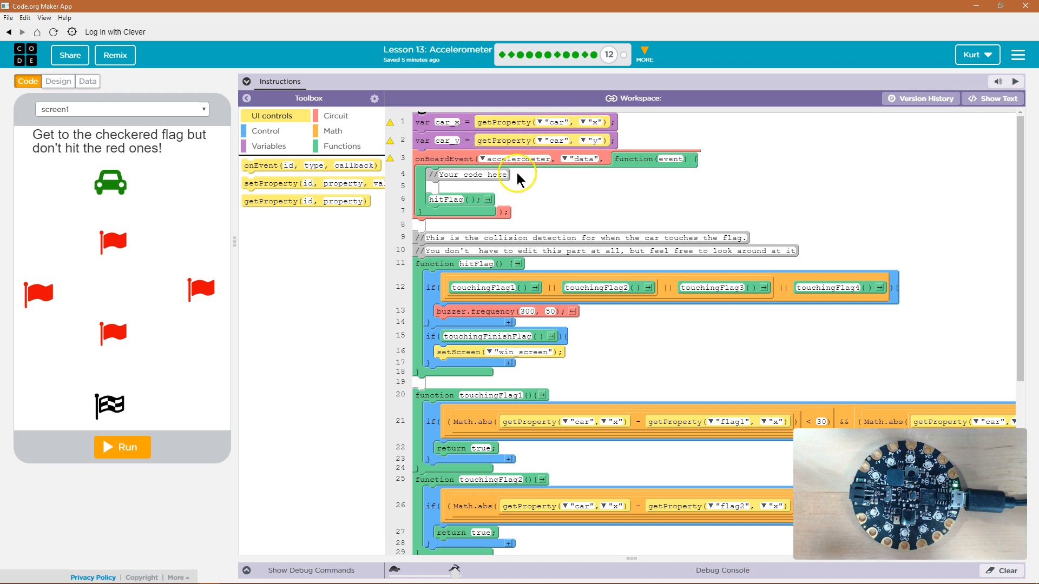
mouse_move(273, 178)
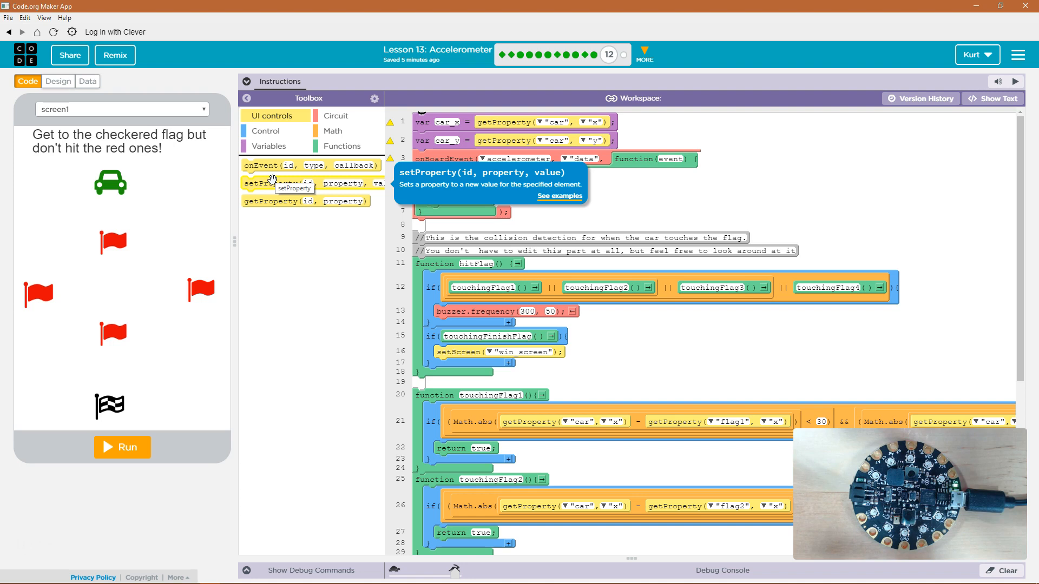
mouse_move(370, 231)
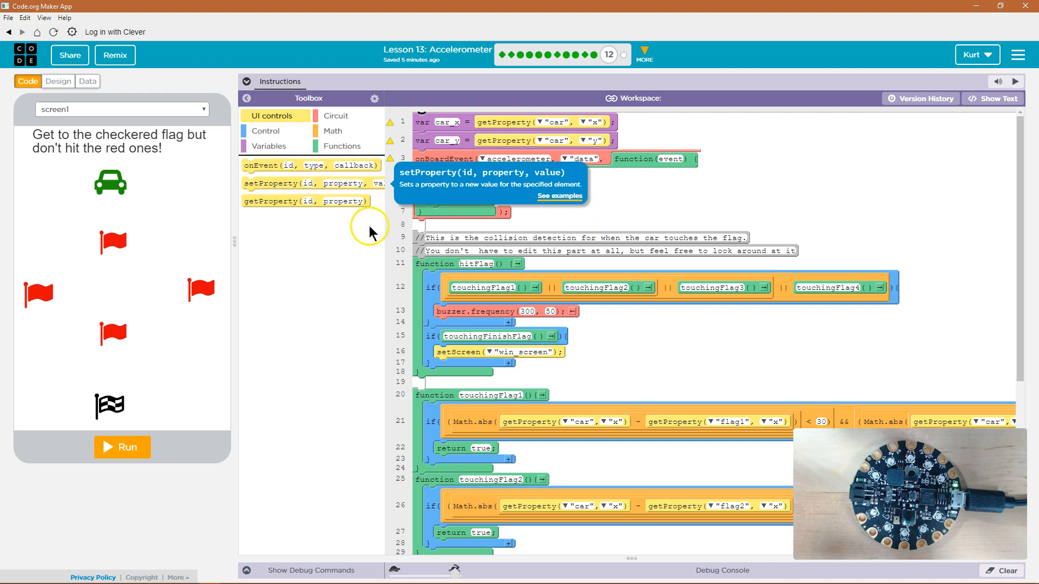
Declare a roll variable set to accelerometer.getOrientation("roll") at the top of the program.
click(268, 146)
text(roll)
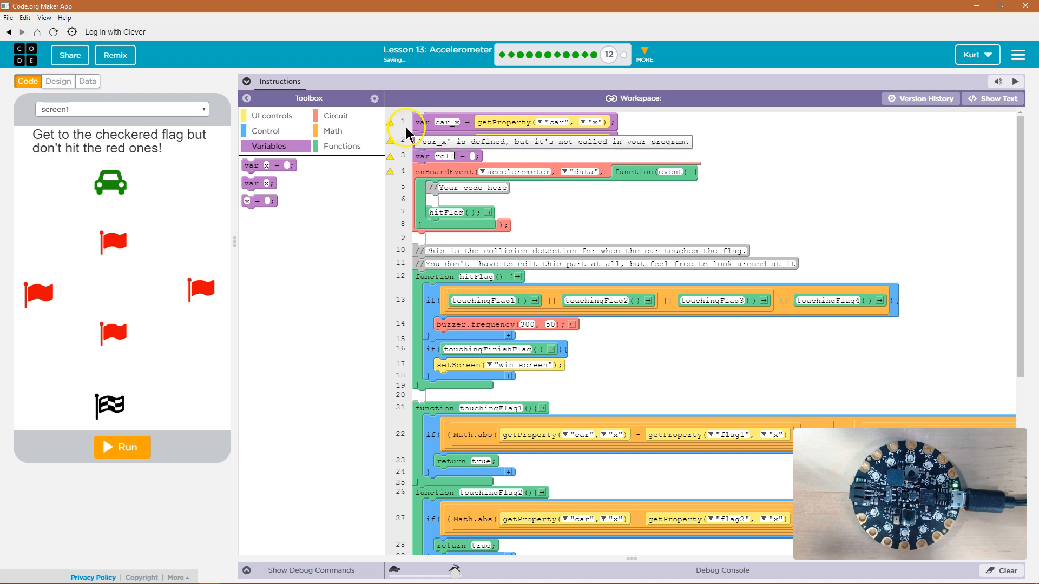
click(265, 131)
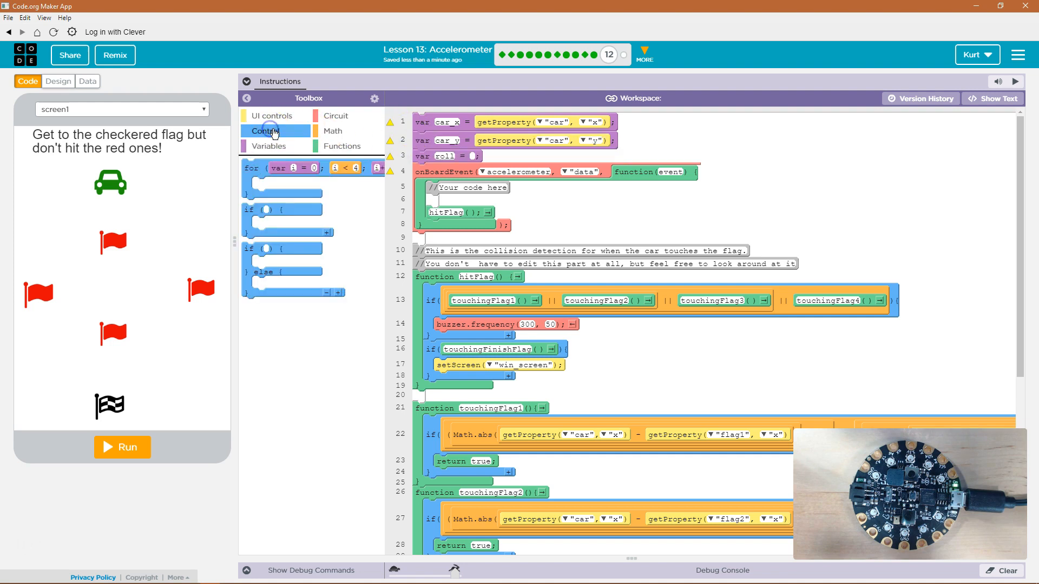
click(341, 146)
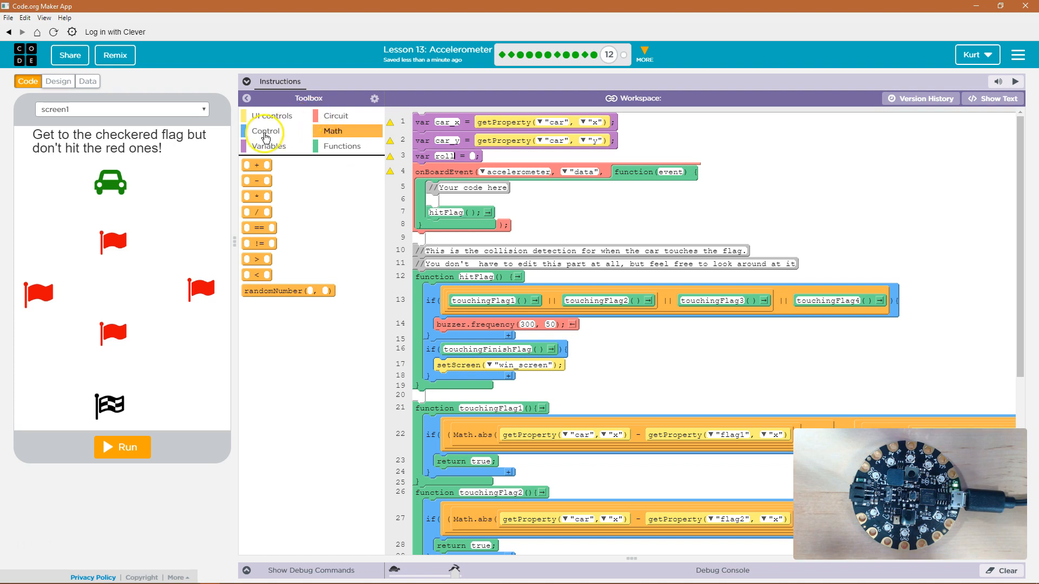
click(335, 115)
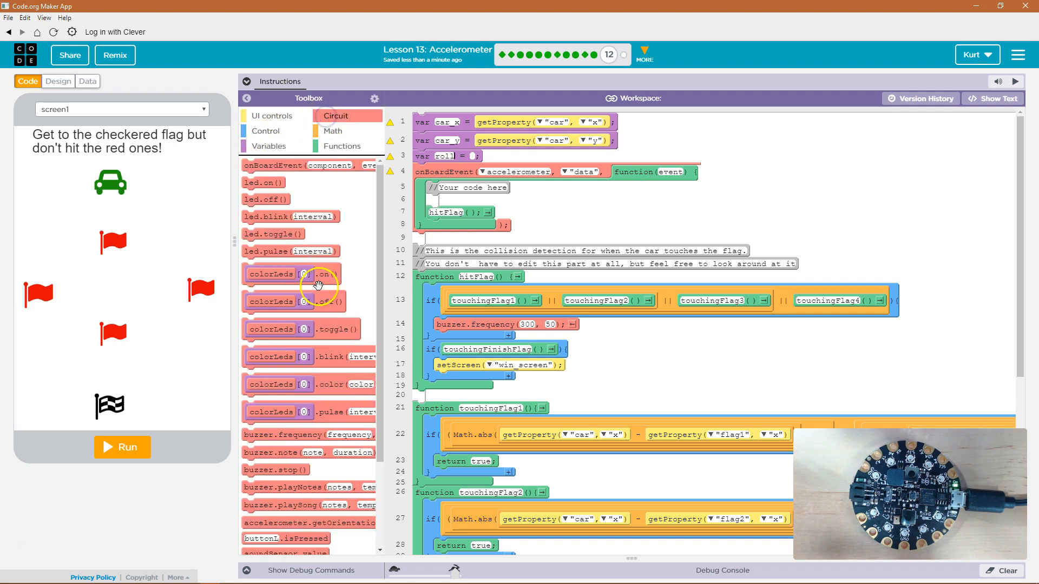
mouse_move(320, 500)
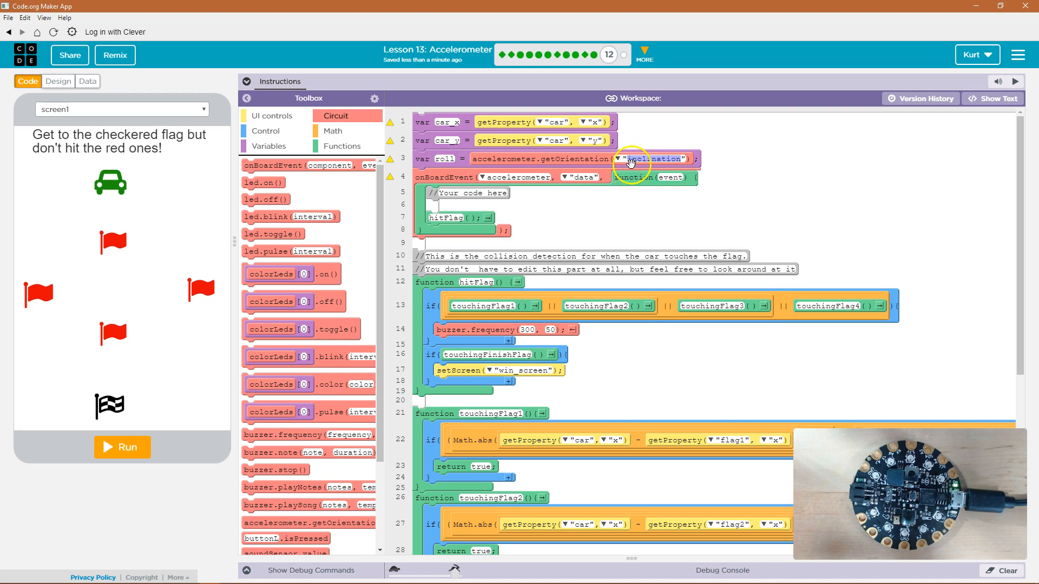
click(621, 158)
text("roll)
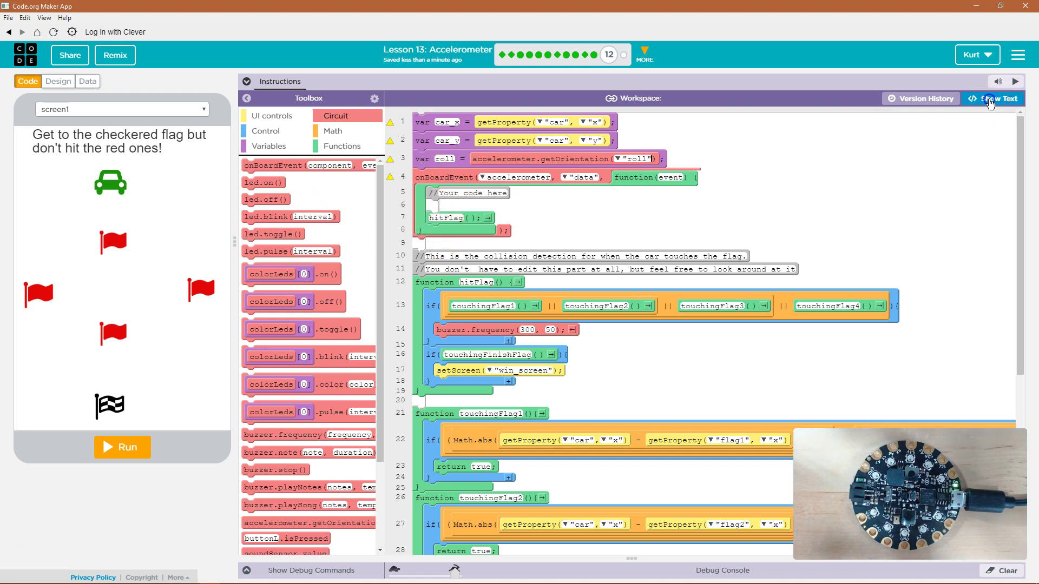
click(994, 99)
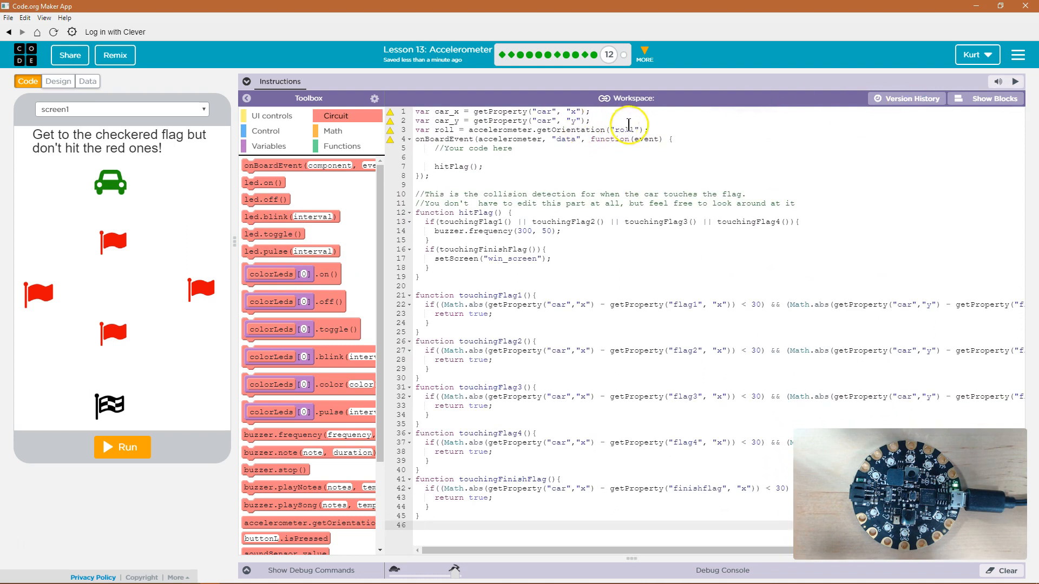
click(435, 130)
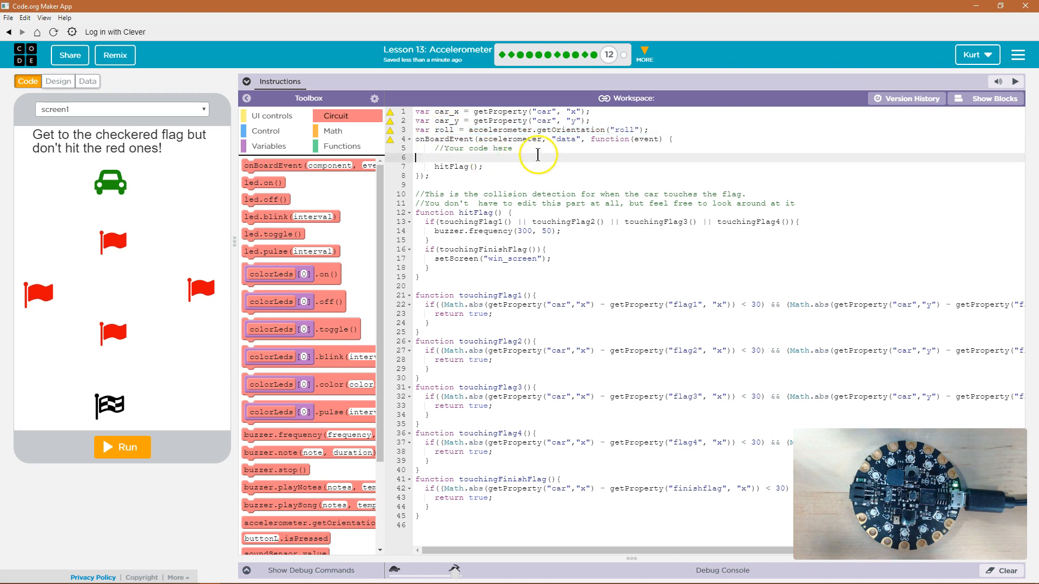
text(roll = accelerometer.getOrientation("roll");)
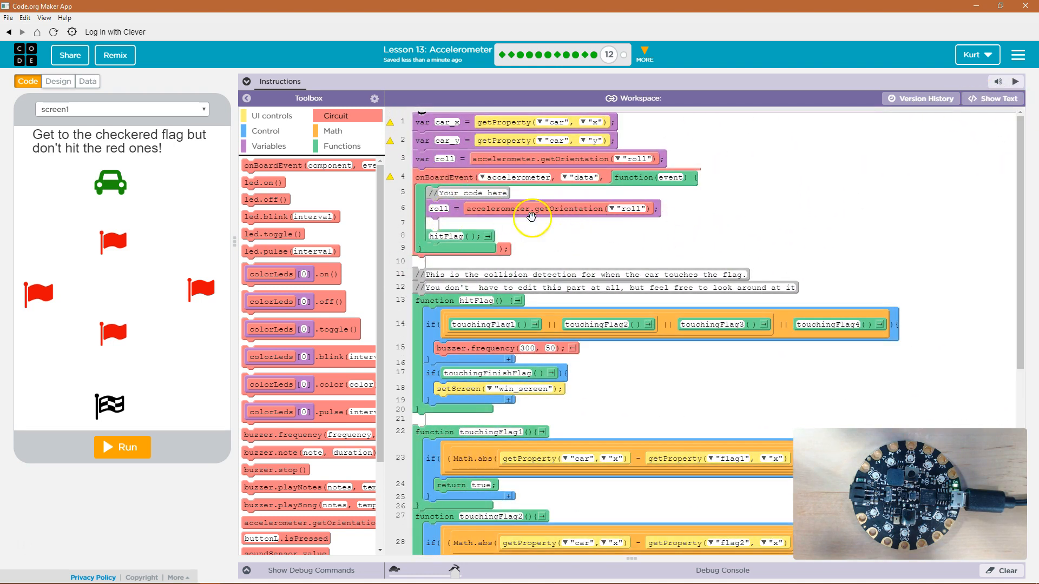
mouse_move(461, 141)
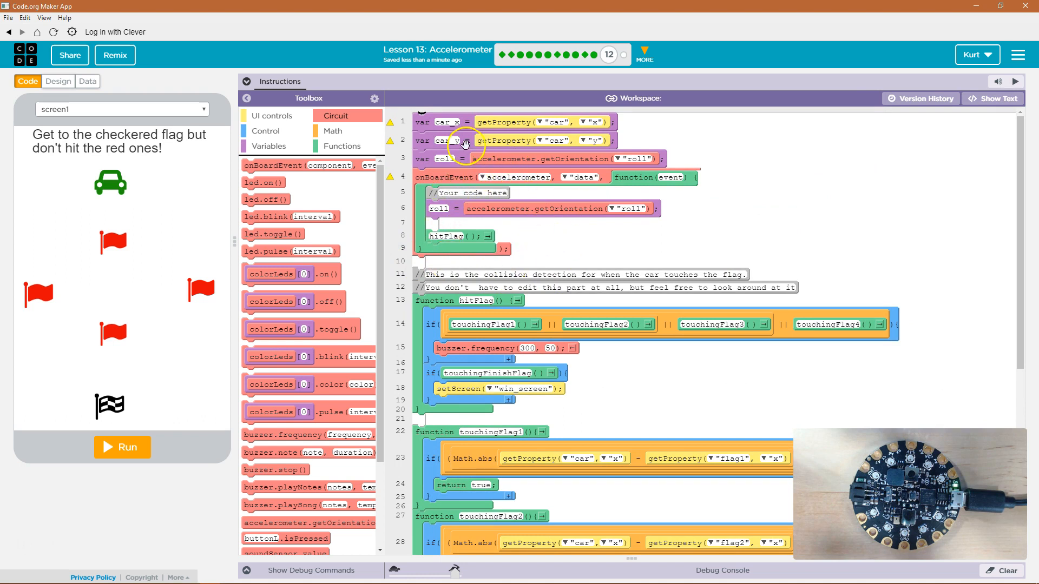
mouse_move(465, 149)
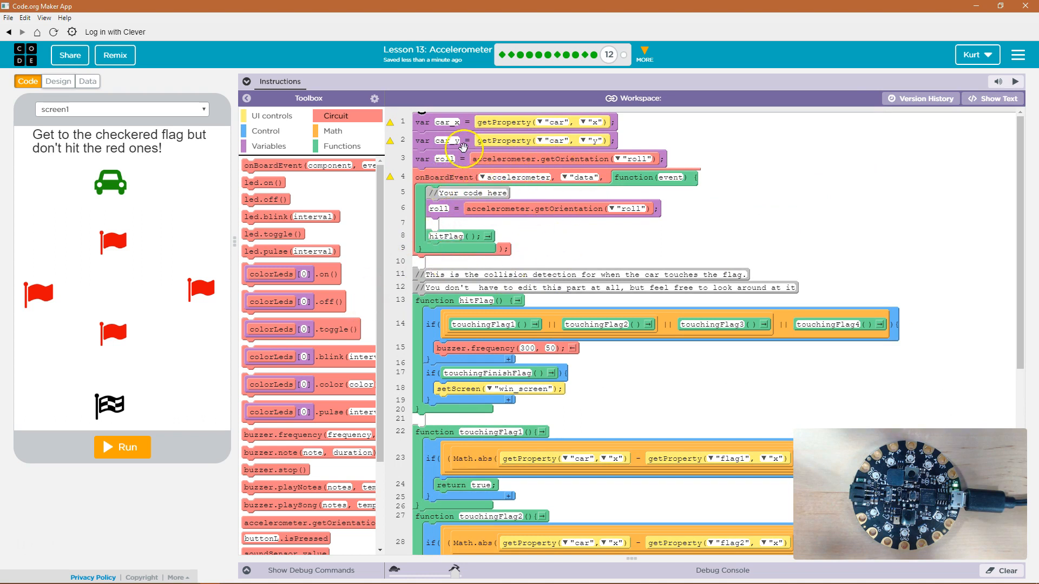
mouse_move(551, 196)
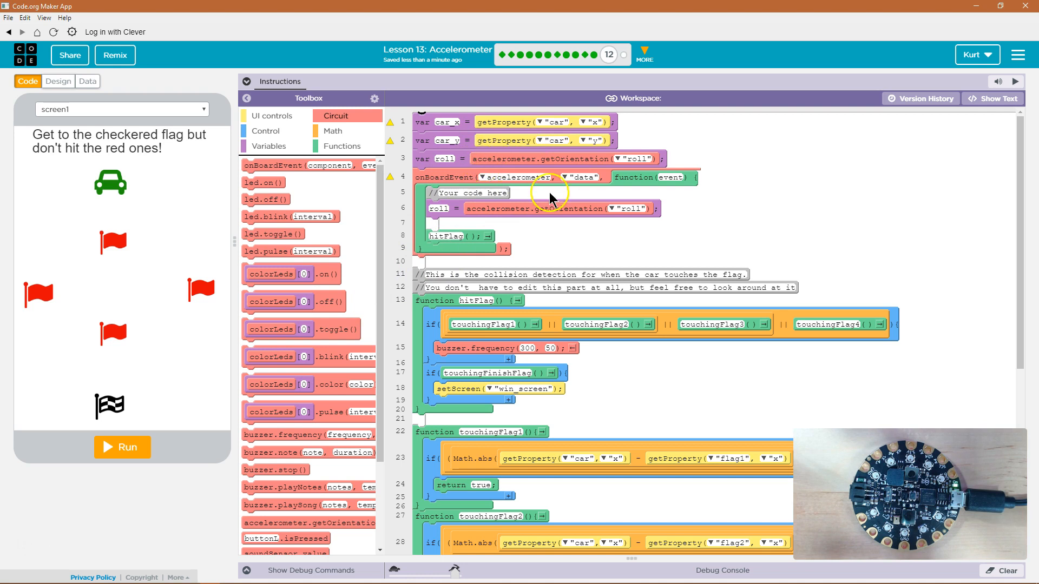
mouse_move(585, 225)
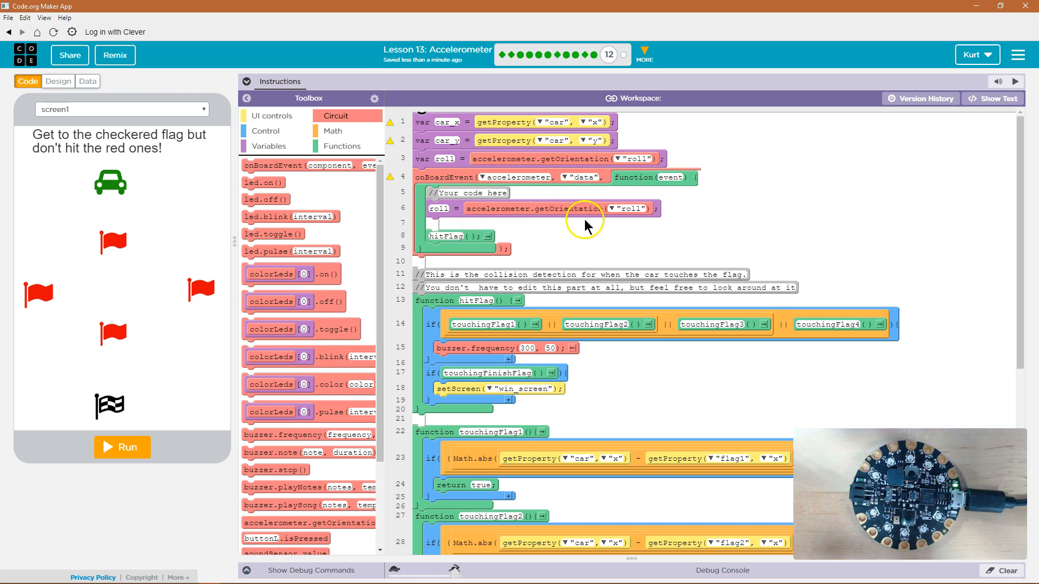
mouse_move(310, 193)
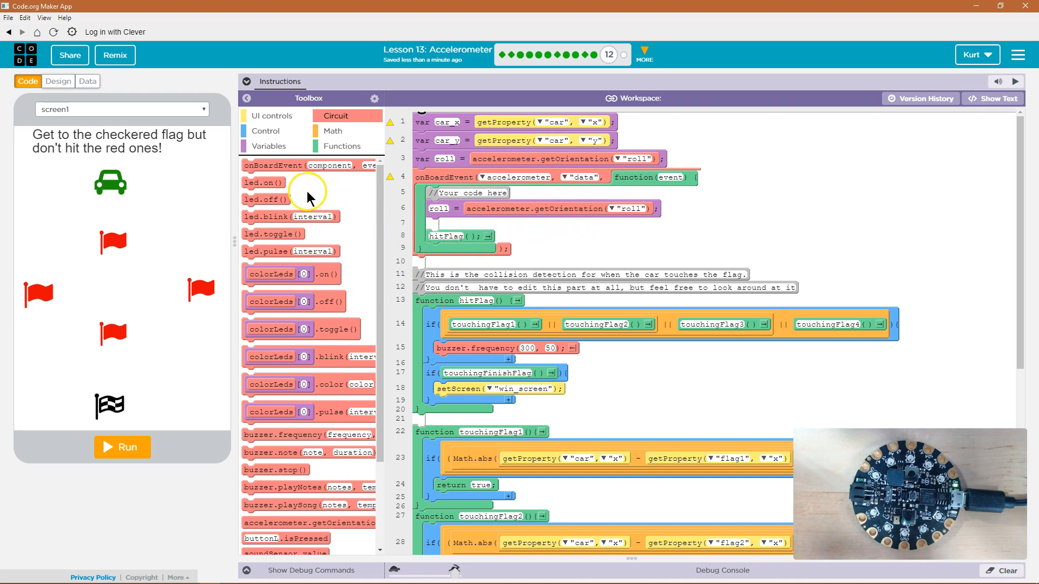
mouse_move(306, 187)
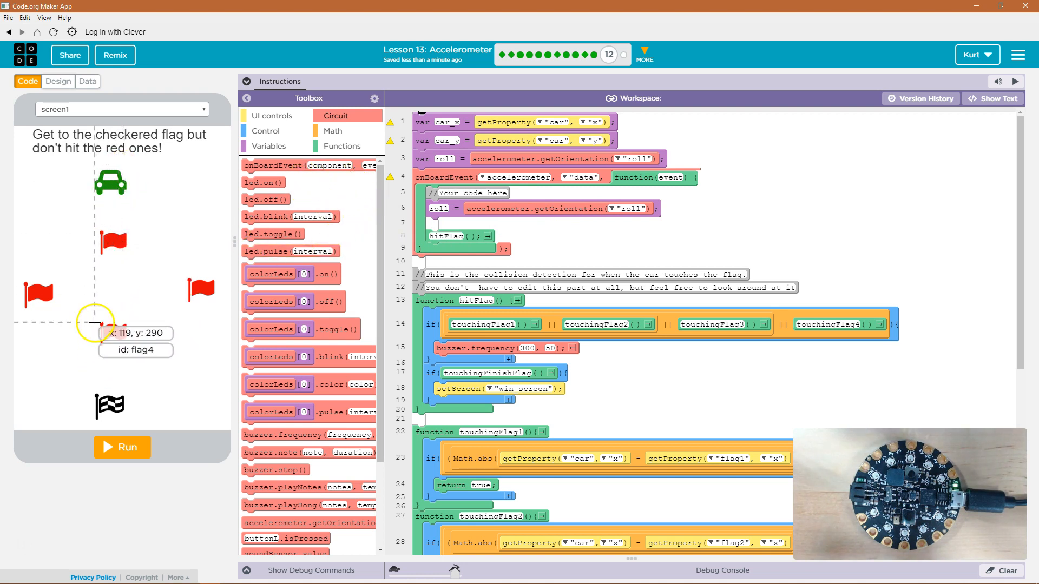
mouse_move(155, 268)
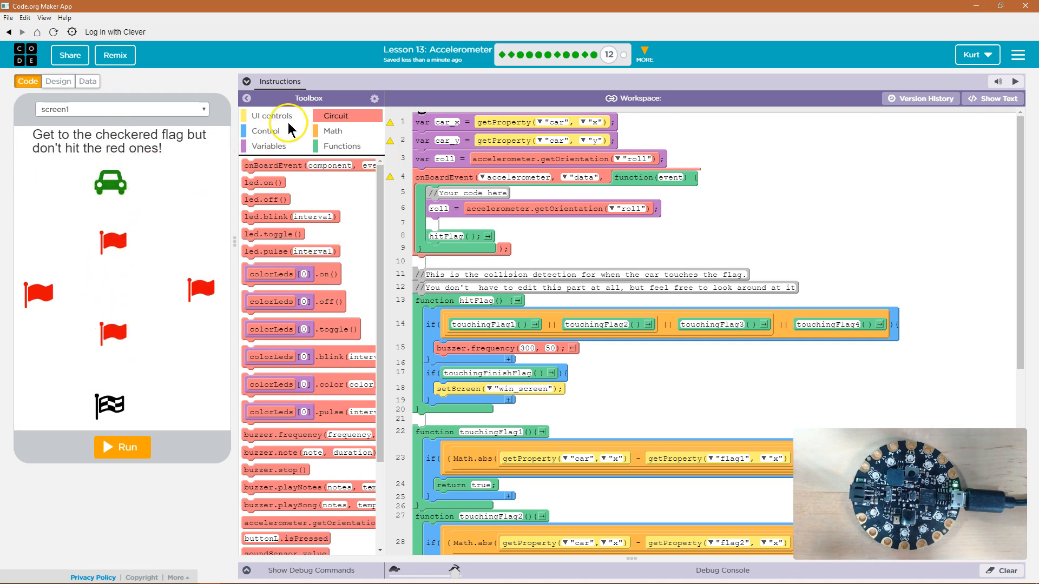
Add setProperty("car", "y", ...) to the accelerometer handler and review the task instructions.
click(269, 115)
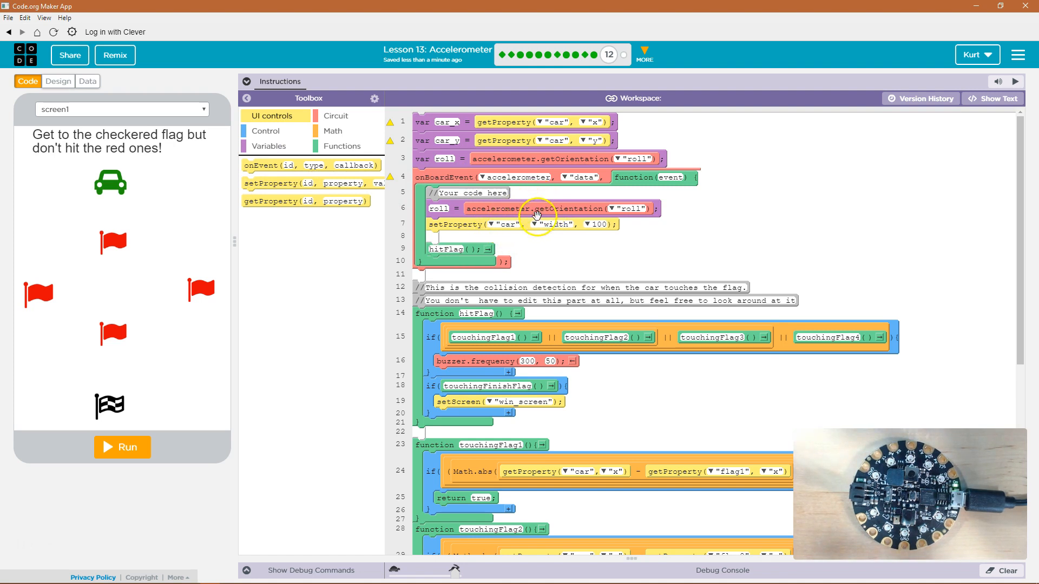
click(555, 224)
text(y)
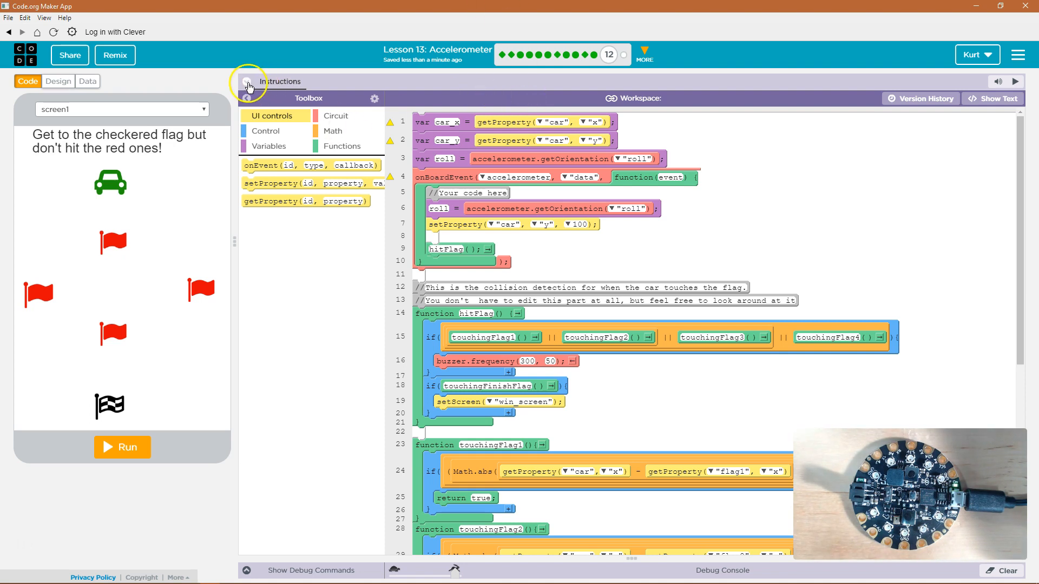
click(247, 85)
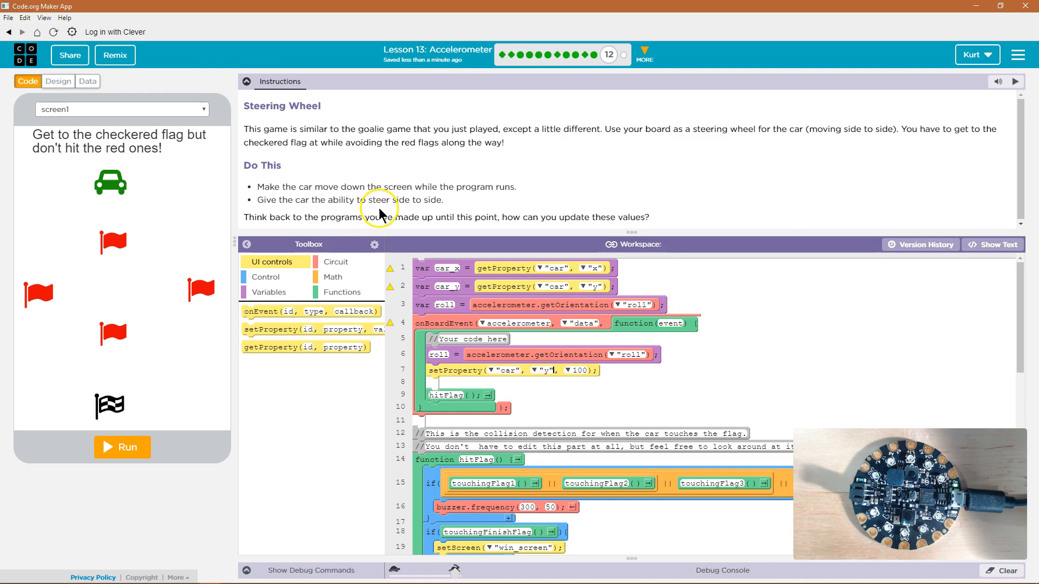
mouse_move(323, 218)
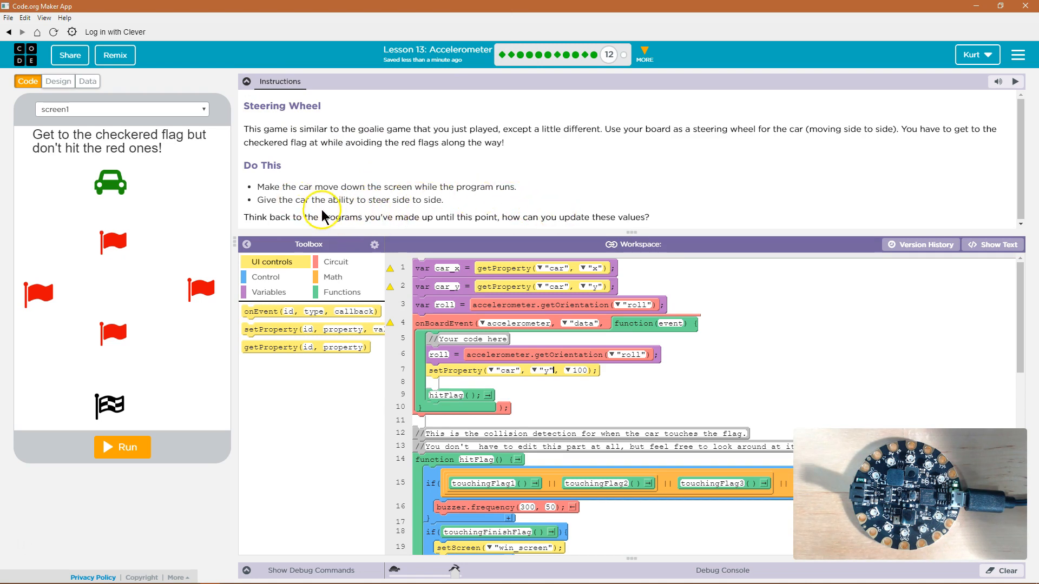
click(247, 81)
text(car_y + 2)
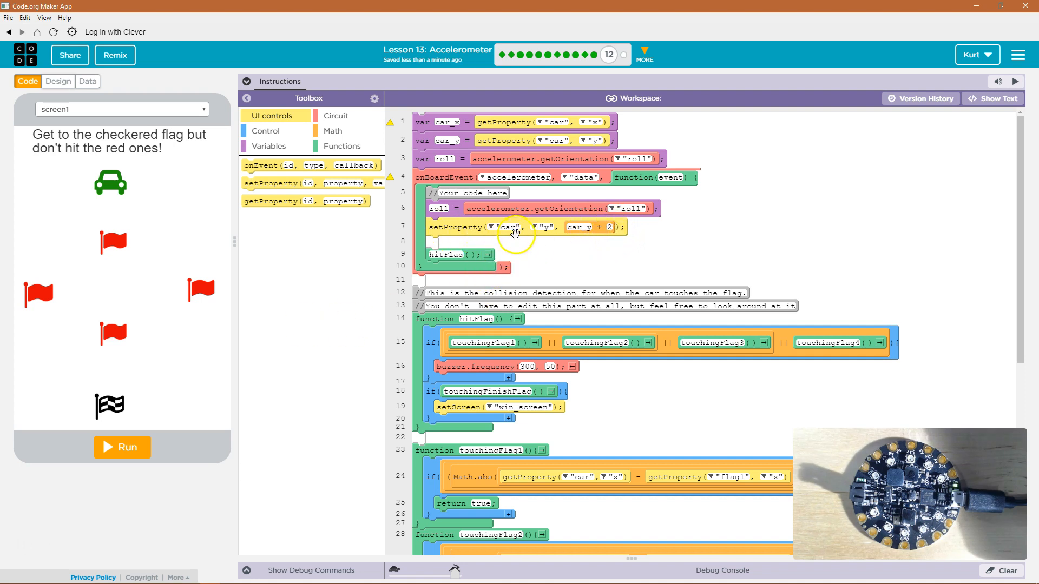
mouse_move(537, 250)
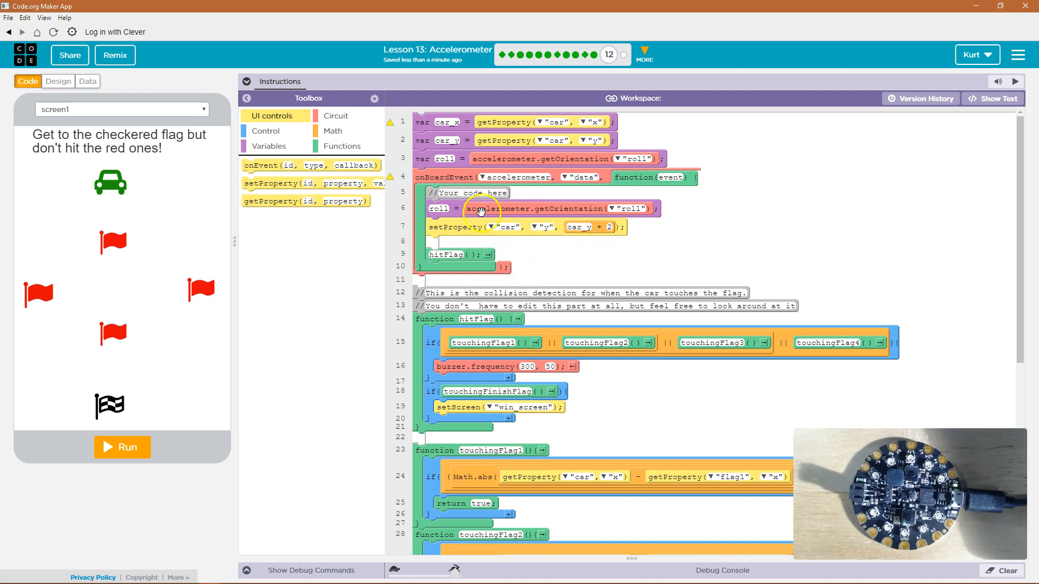
mouse_move(333, 153)
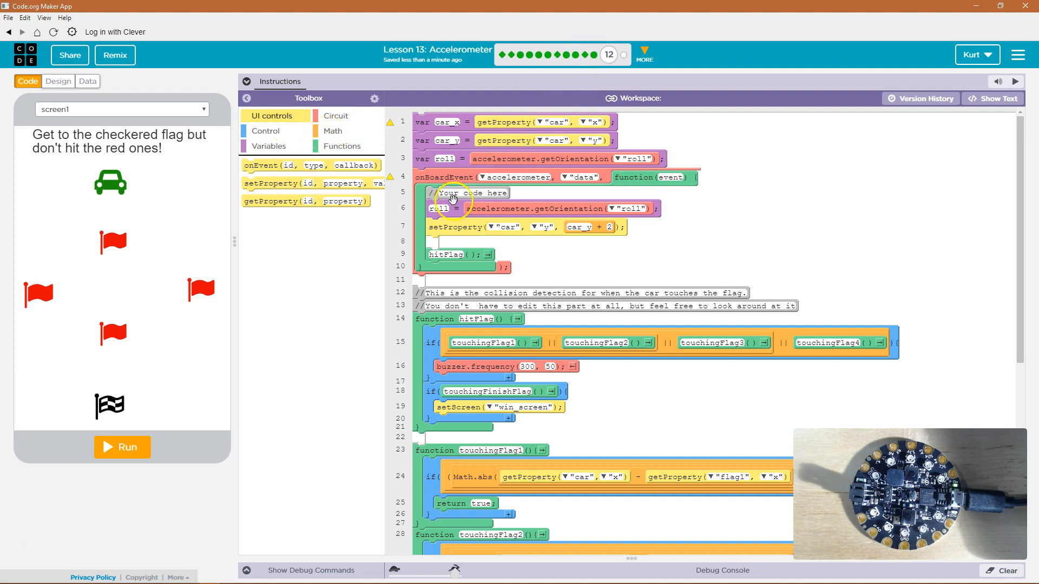
mouse_move(415, 283)
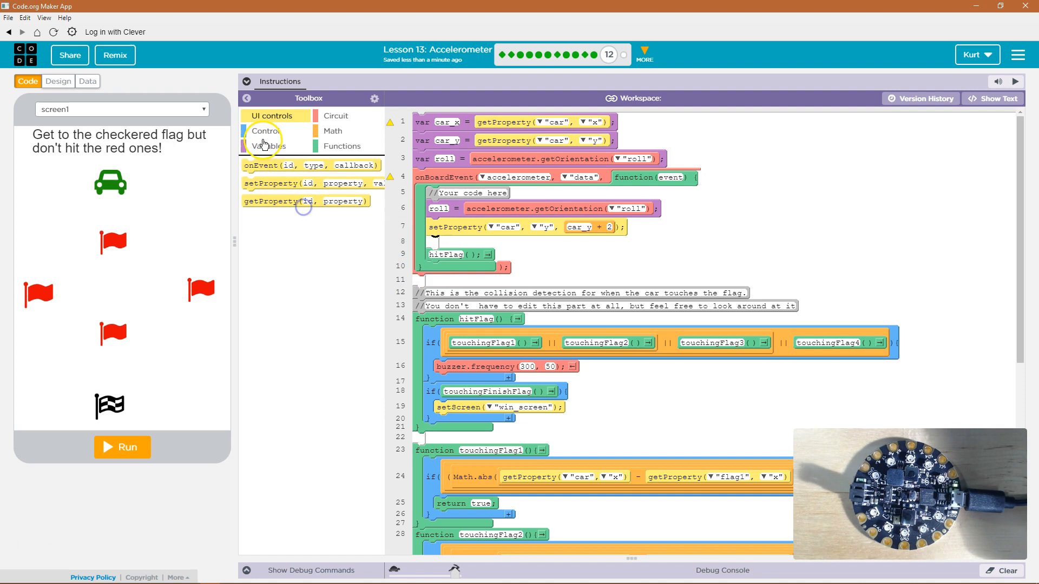
Read the car's current y into car_y with getProperty("car", "y") above the y update.
click(273, 146)
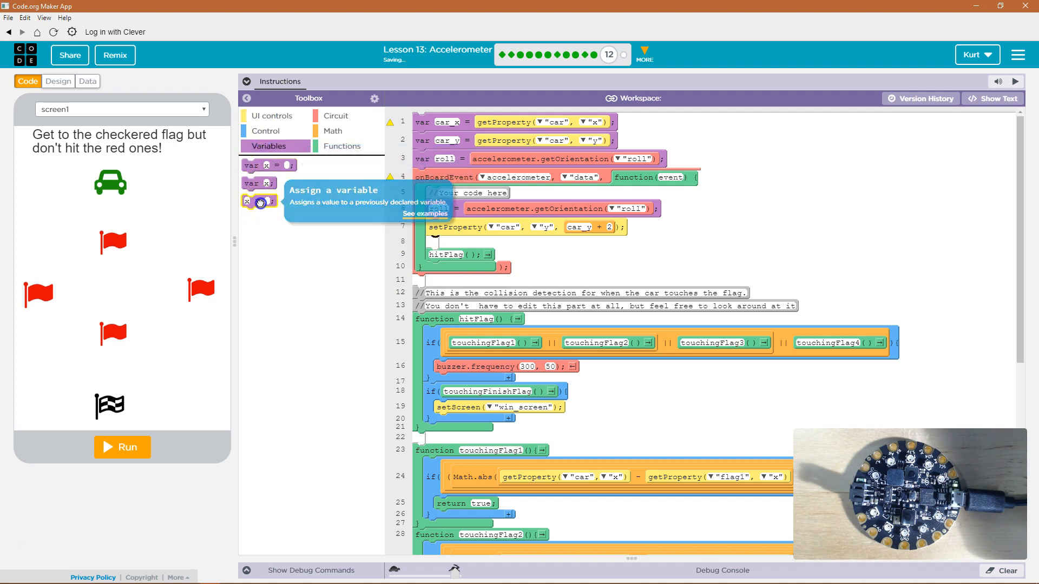
drag(260, 201, 431, 224)
text(car_y)
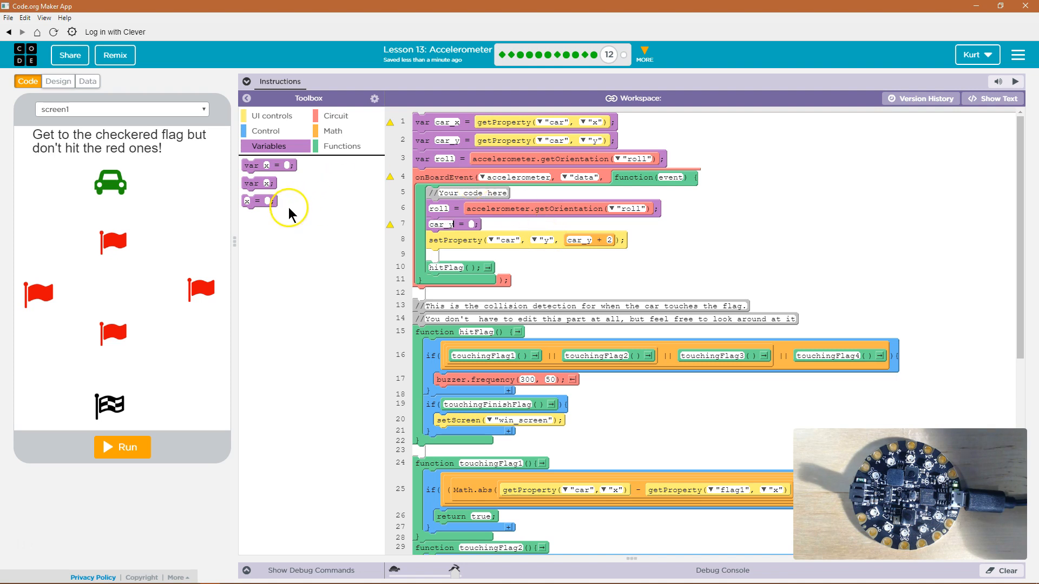
click(336, 115)
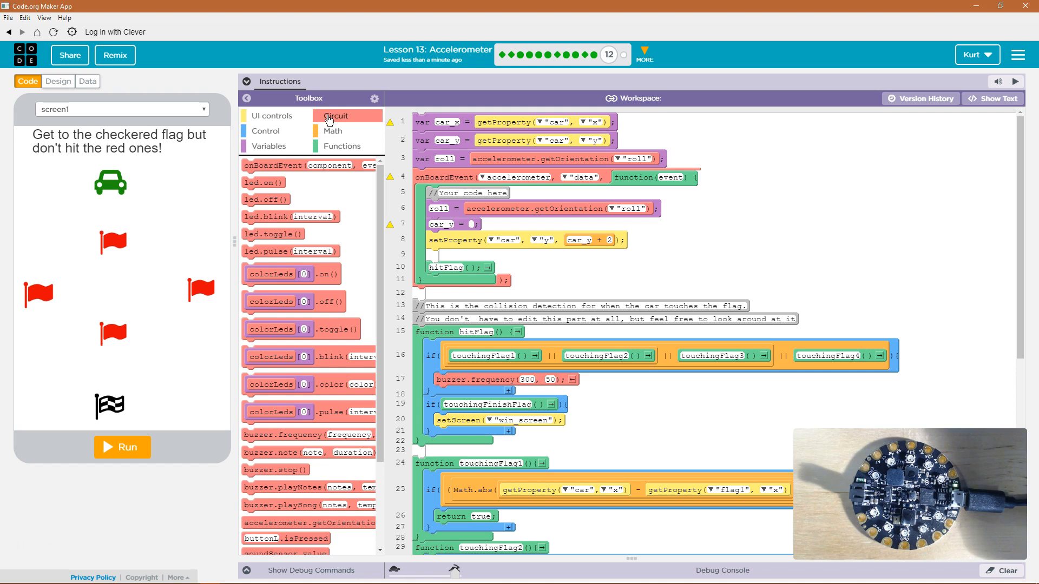
click(272, 115)
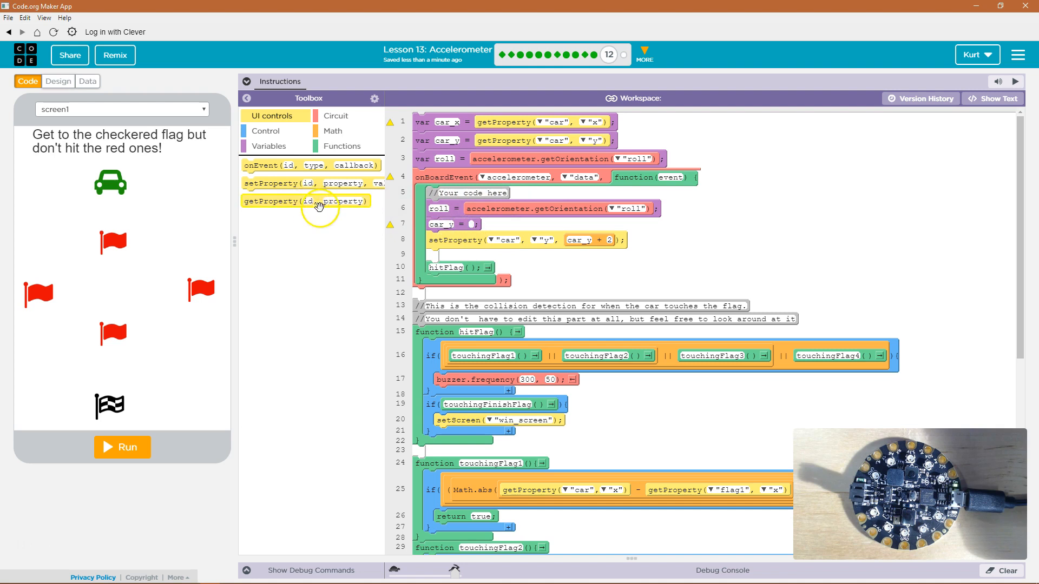
drag(305, 201, 500, 224)
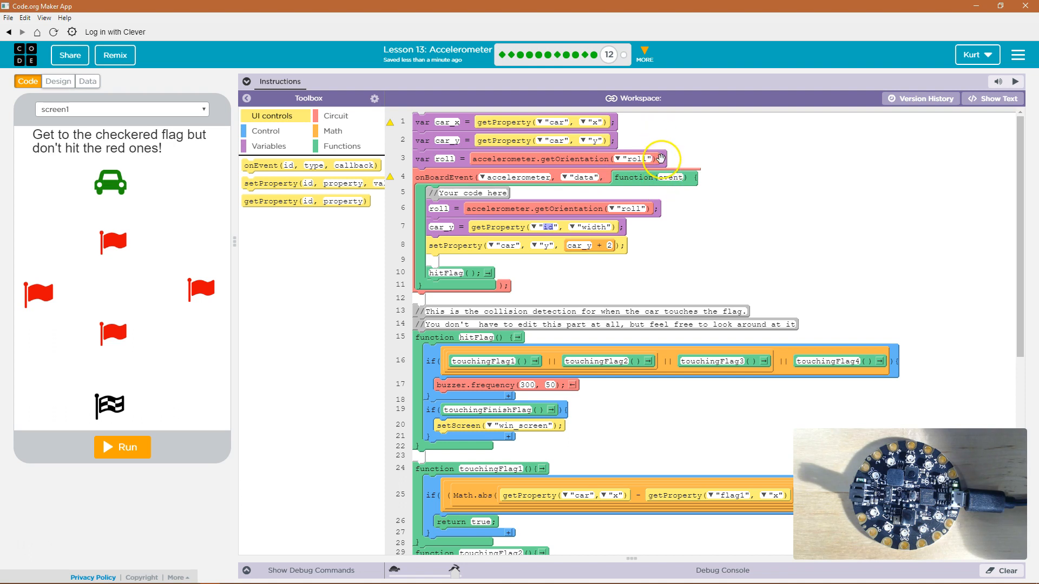
mouse_move(468, 284)
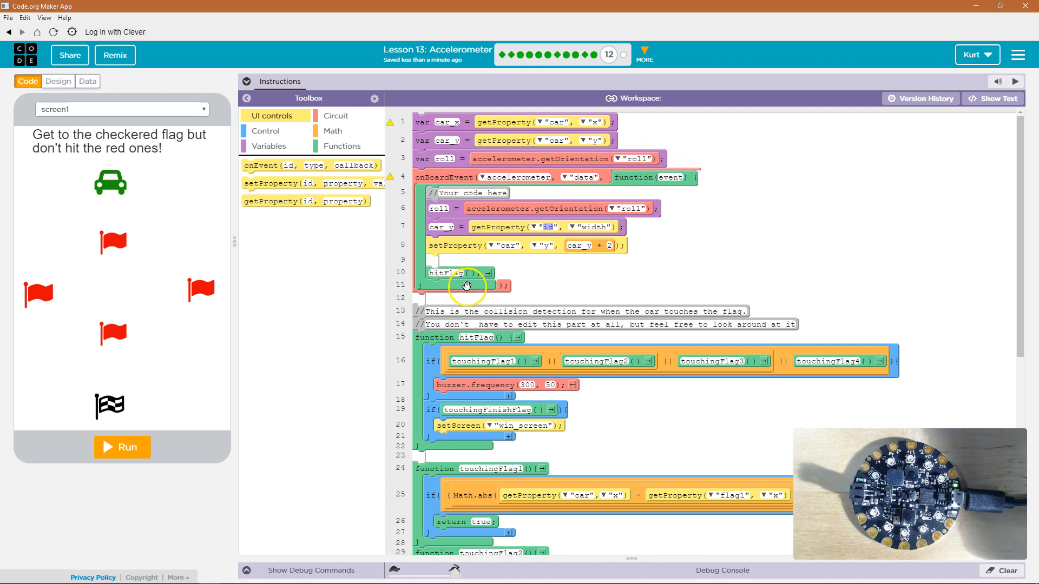
mouse_move(458, 212)
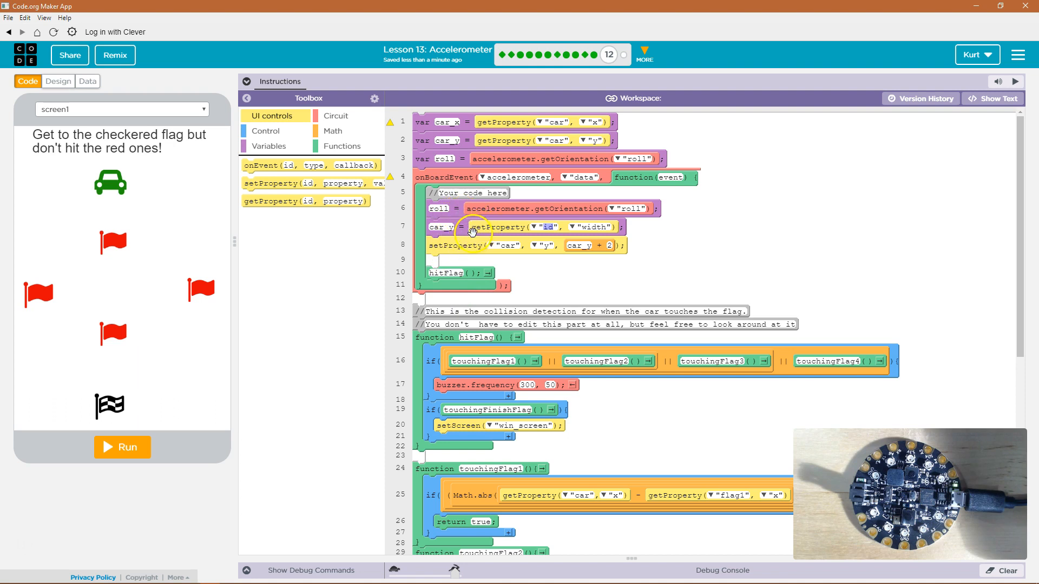
mouse_move(588, 199)
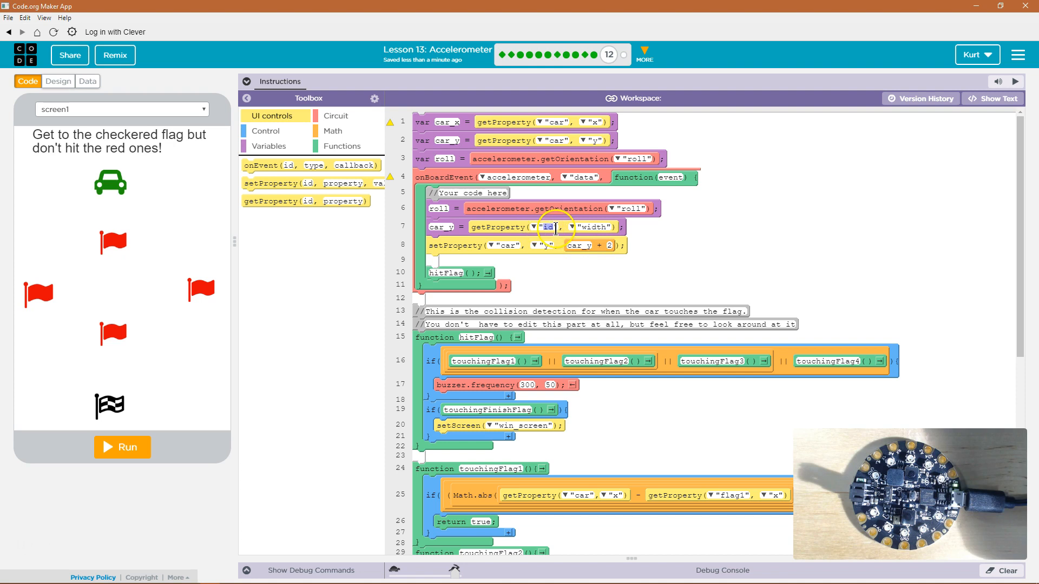
click(548, 227)
text(car)
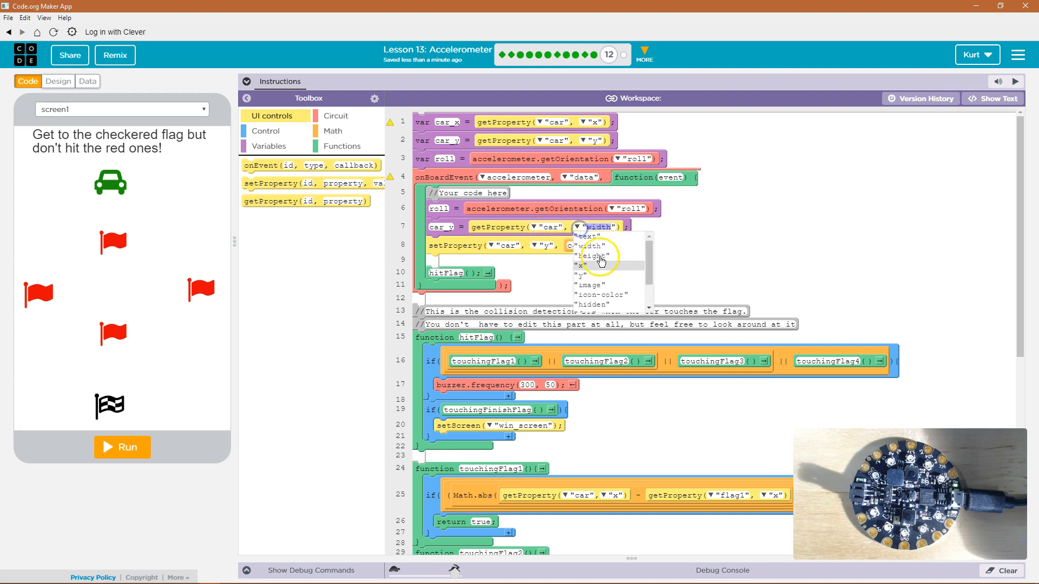
click(583, 276)
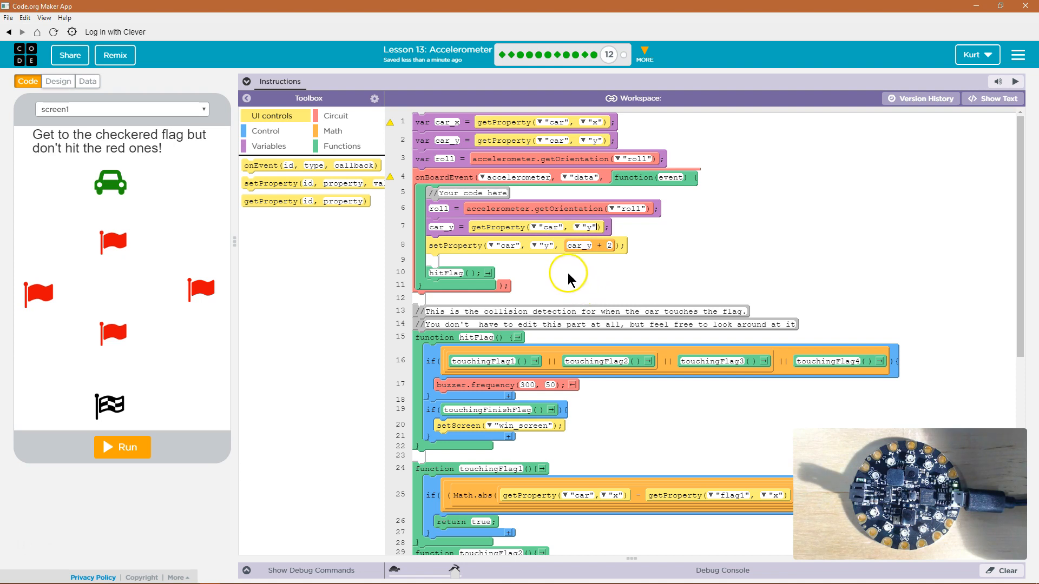
mouse_move(530, 269)
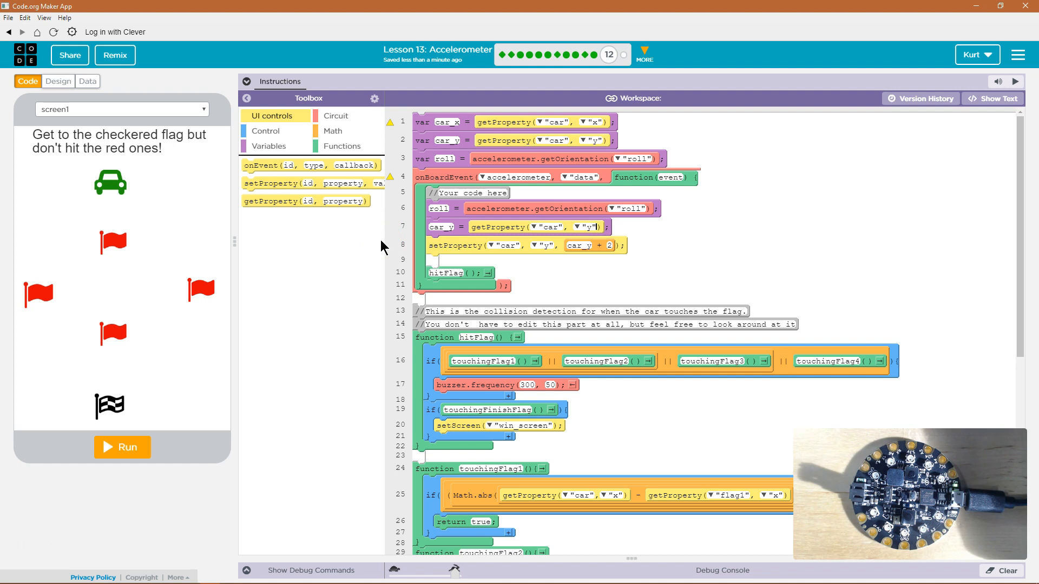
mouse_move(347, 202)
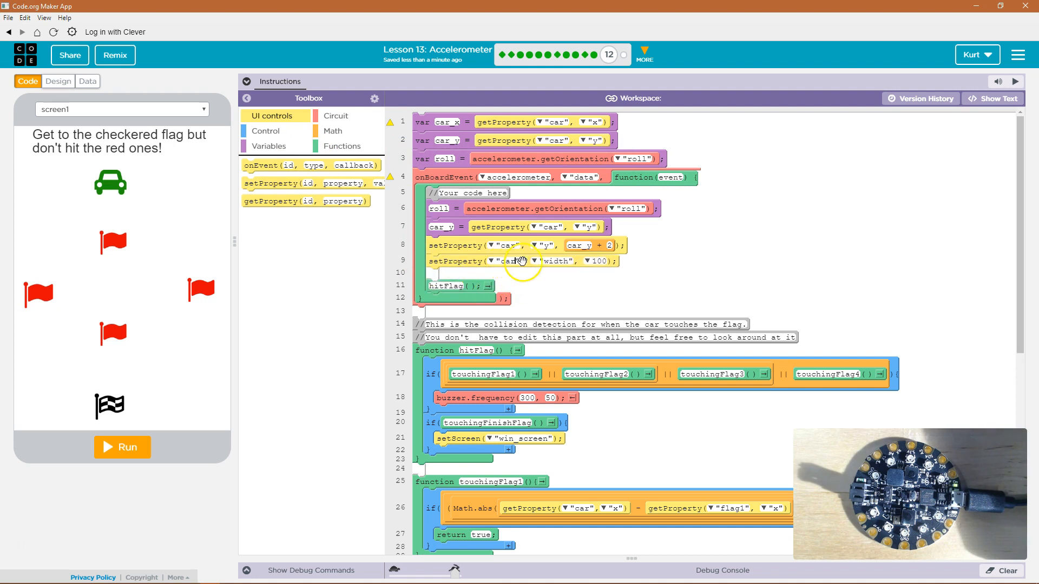
Set the car's x to car_x + roll in a new setProperty line.
click(550, 260)
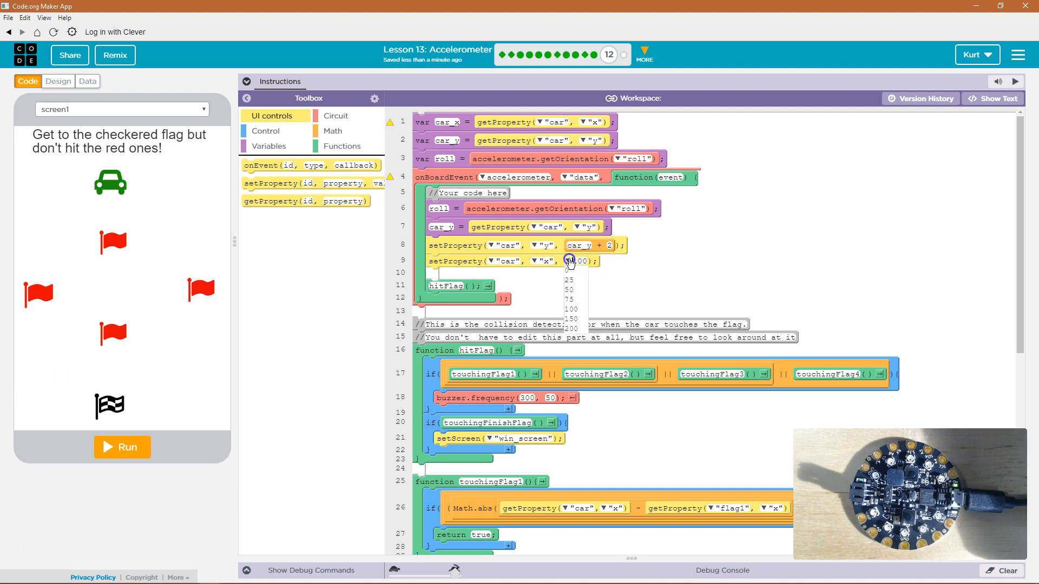
click(570, 309)
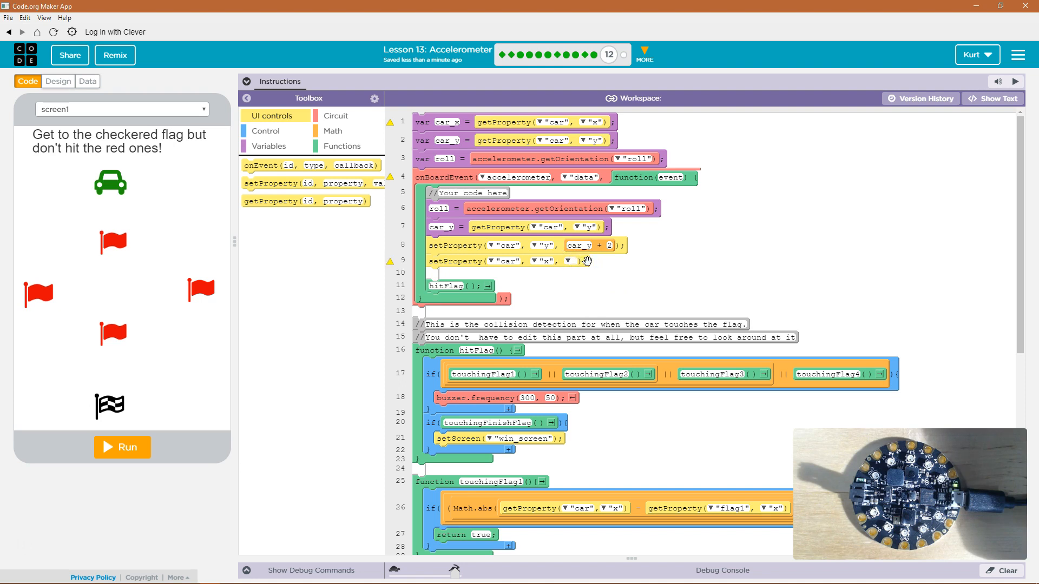
click(576, 261)
text(car_x + roll)
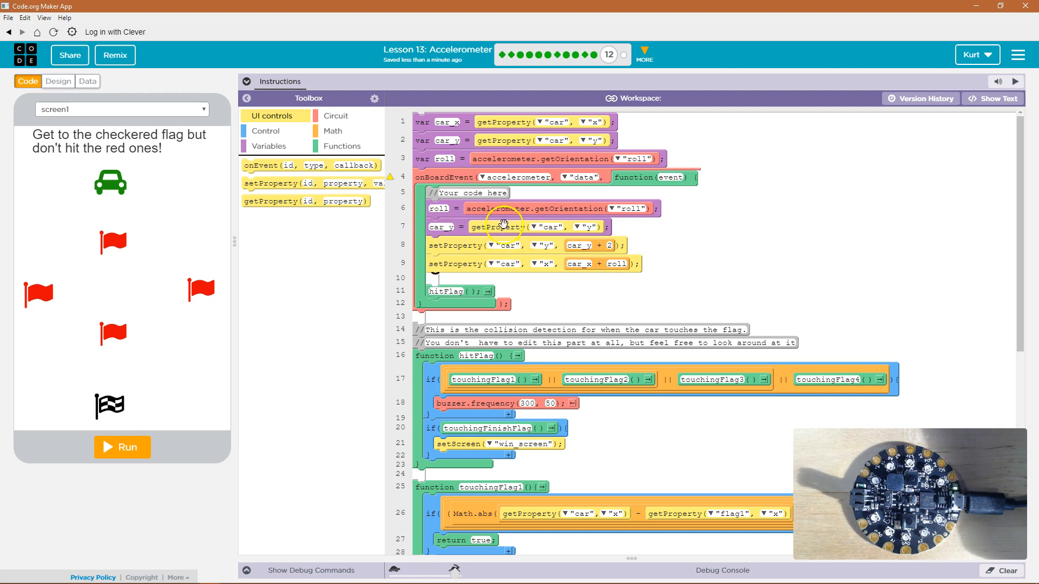
Assign car_x = getProperty("car", "x") before the position updates.
click(273, 146)
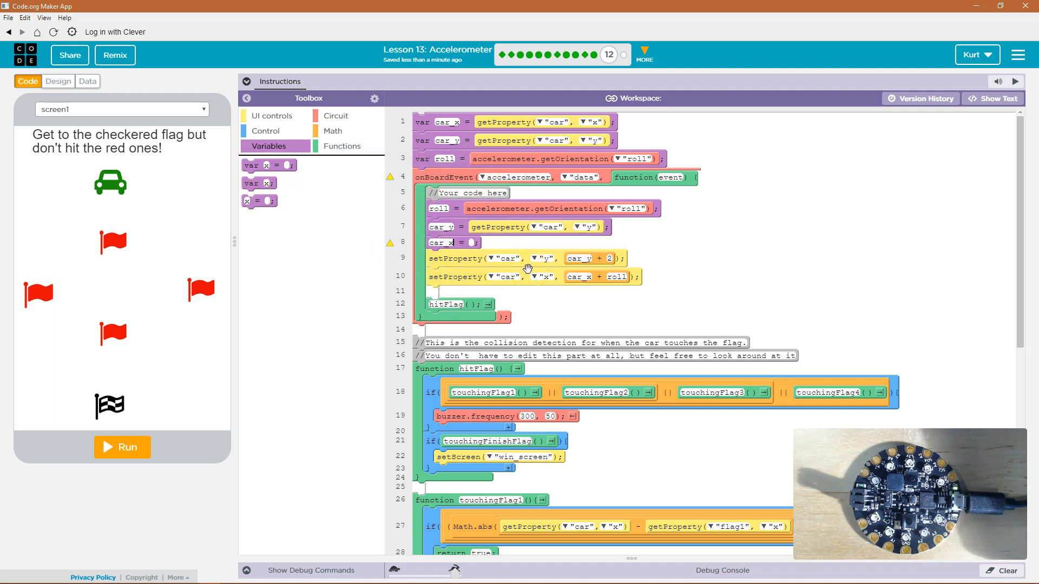
mouse_move(311, 154)
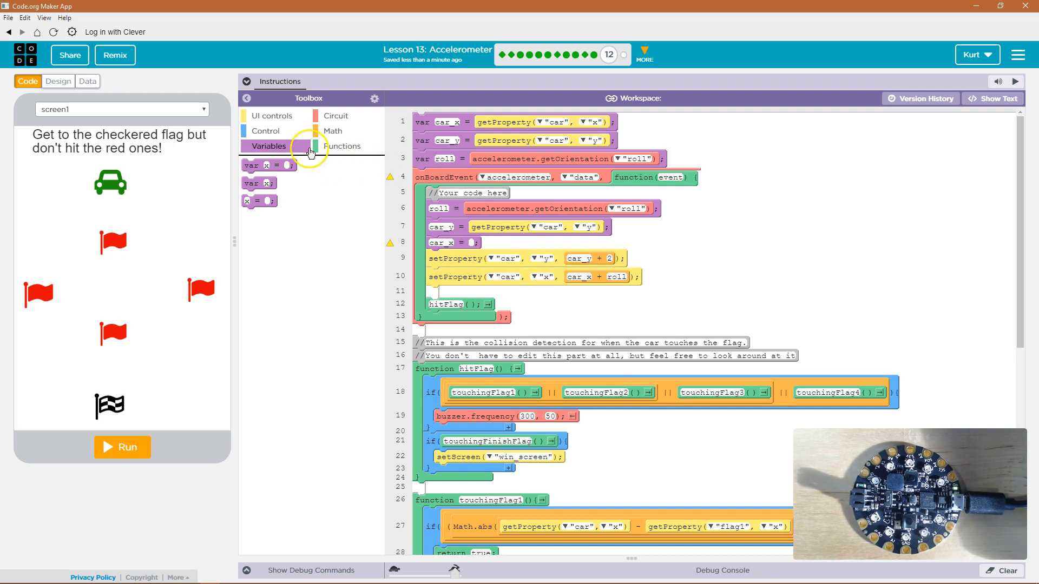
click(272, 116)
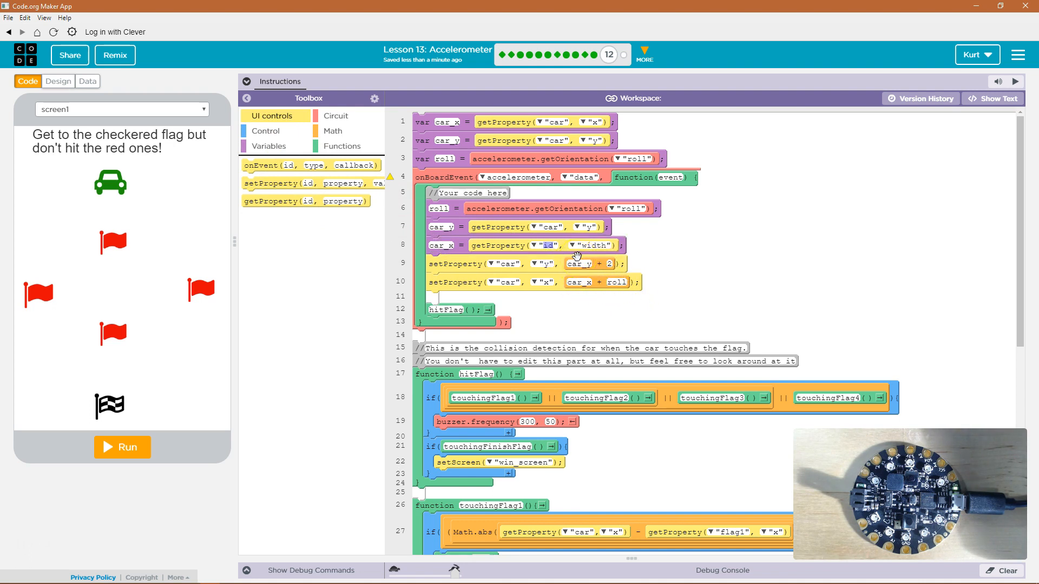
click(548, 245)
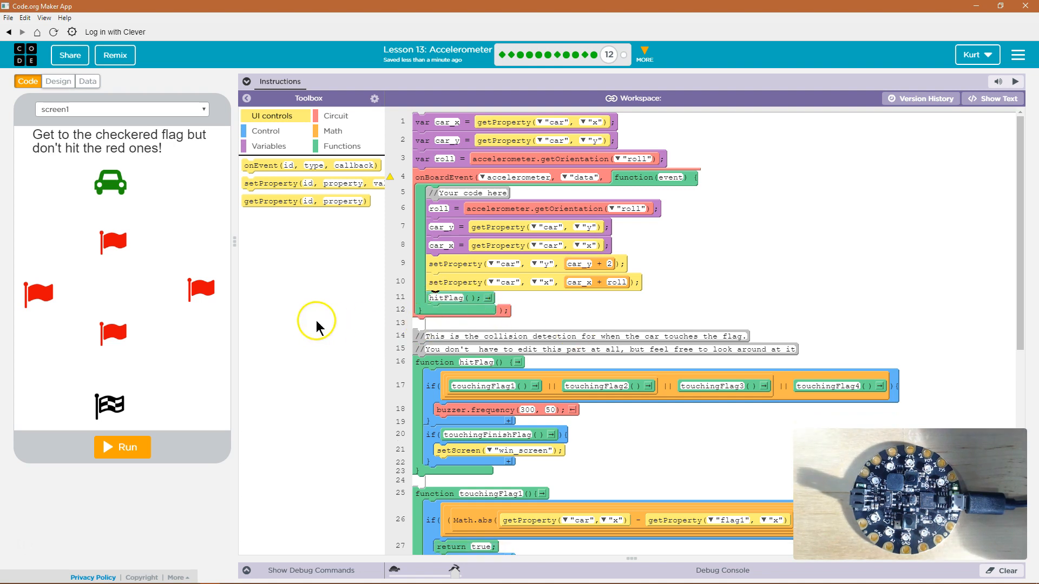
mouse_move(136, 413)
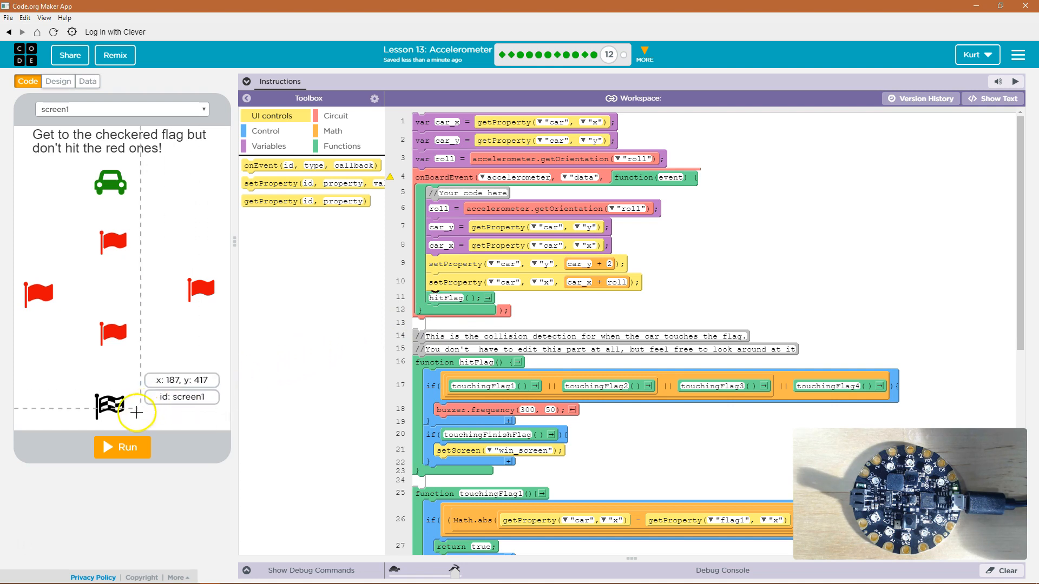
Run and reset the game repeatedly, tilting the board to steer the car toward the flag.
click(122, 447)
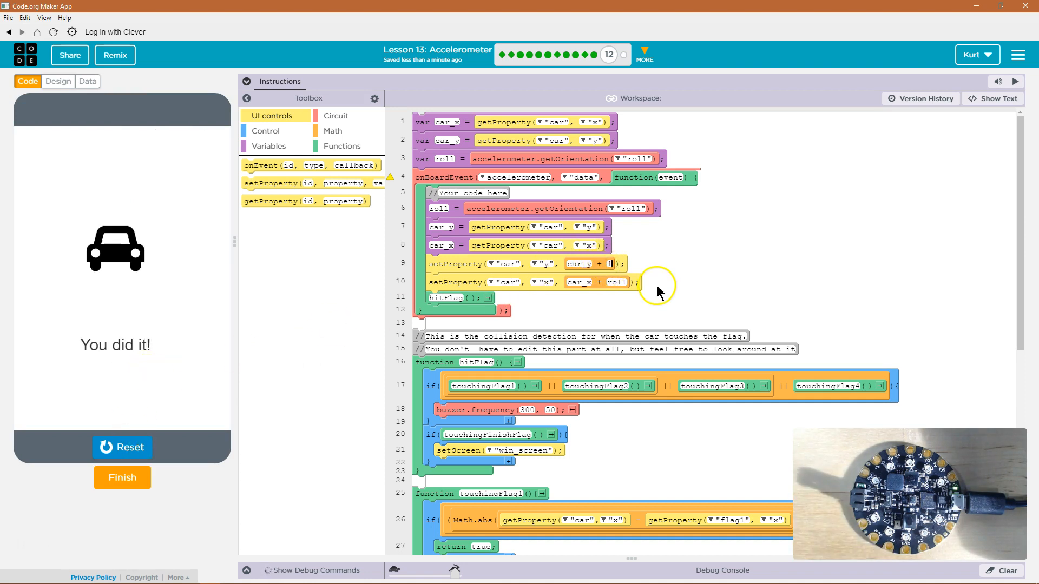
click(123, 448)
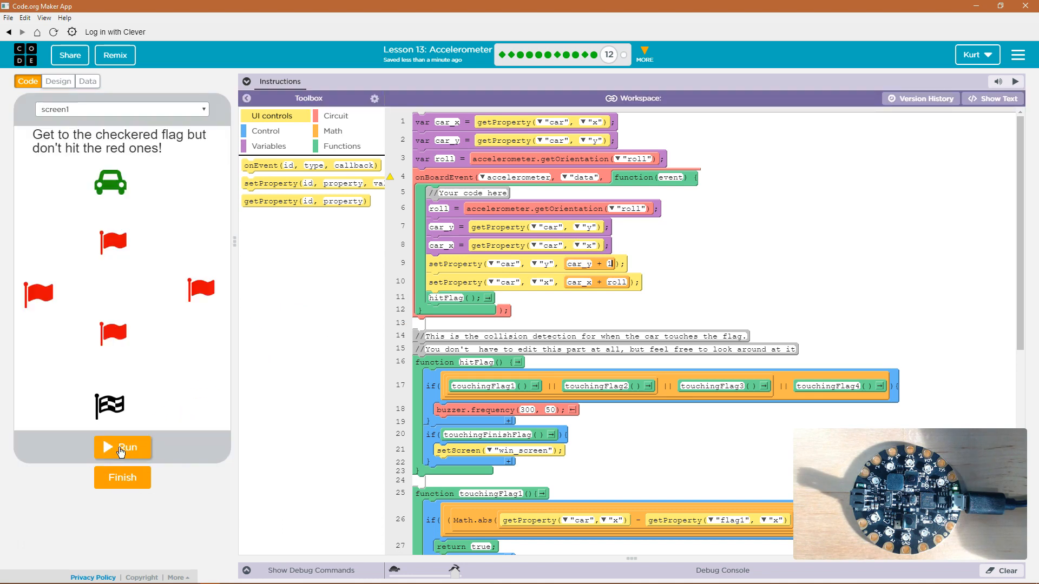
click(122, 448)
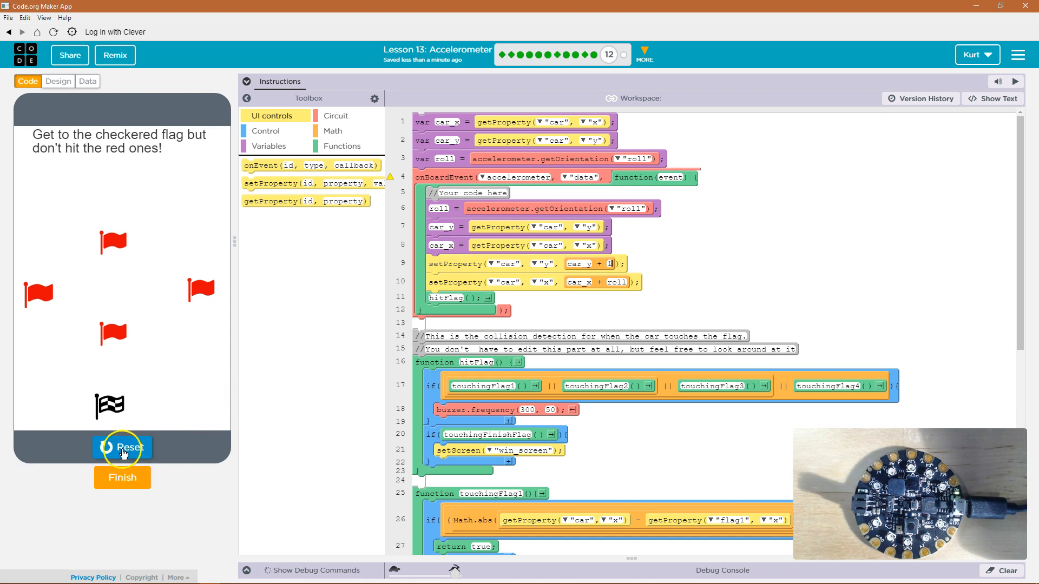
click(122, 448)
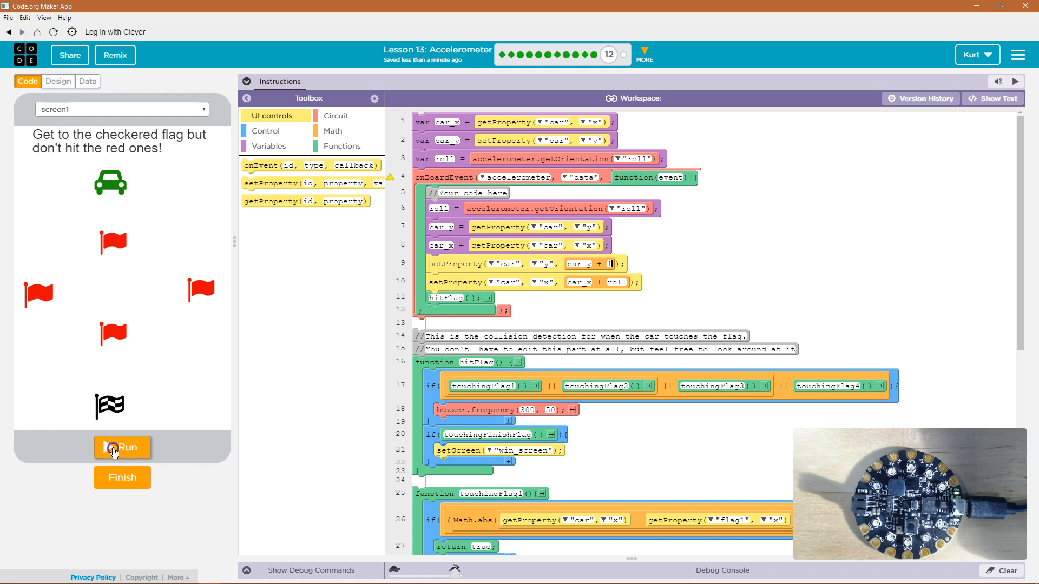
click(121, 448)
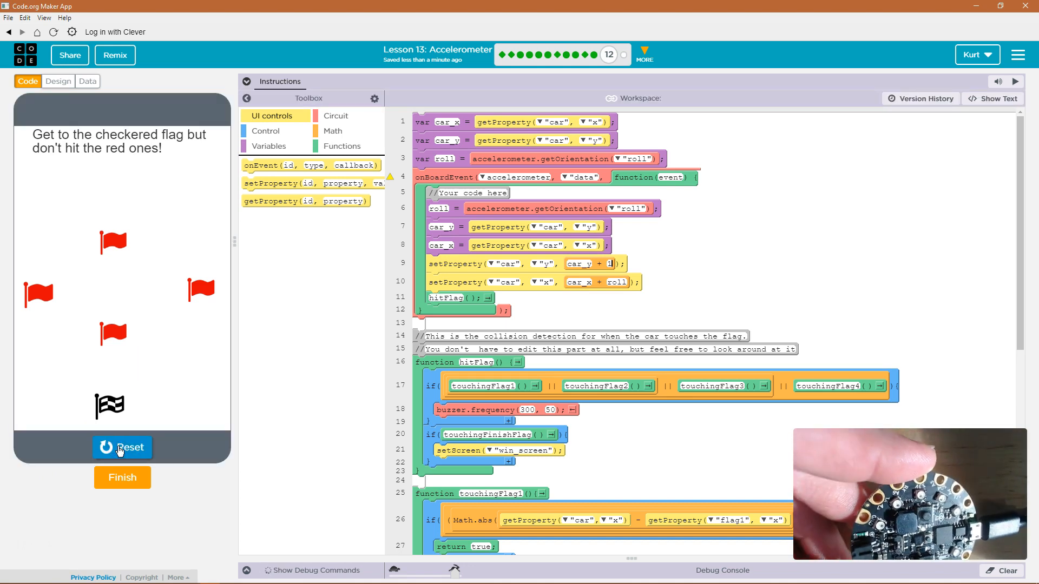
click(121, 448)
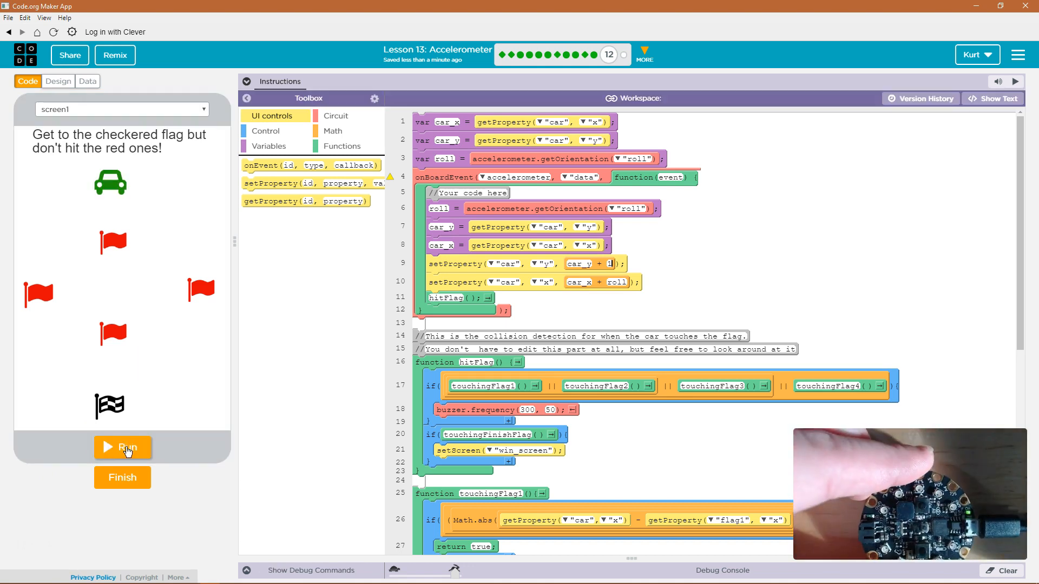
click(123, 448)
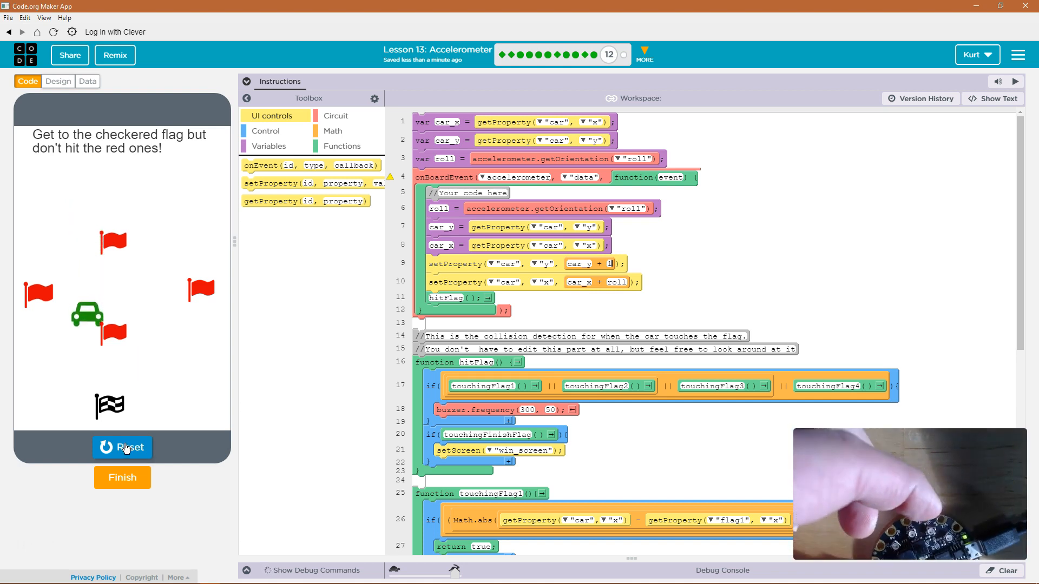
click(115, 446)
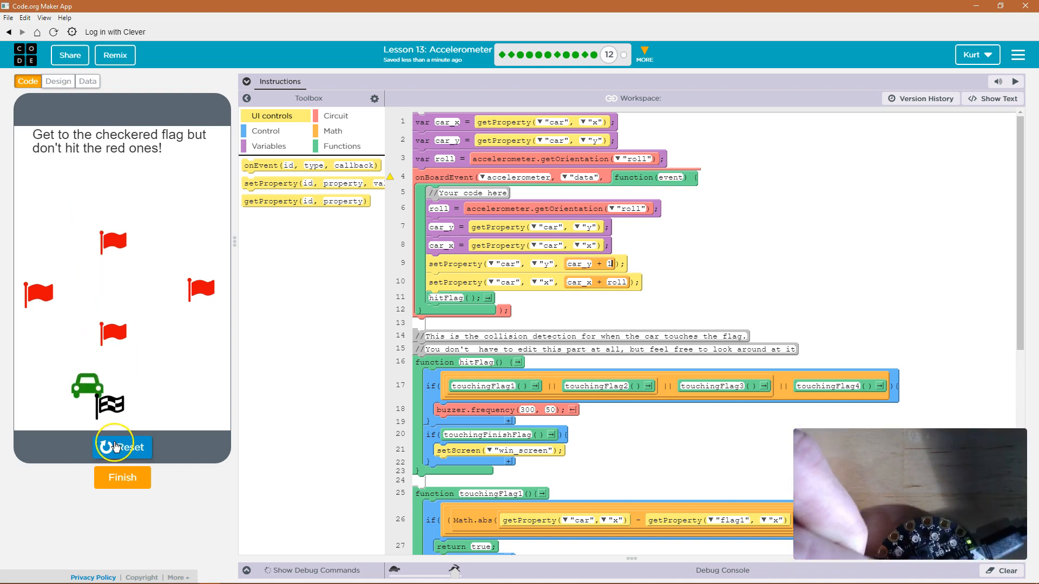
click(119, 447)
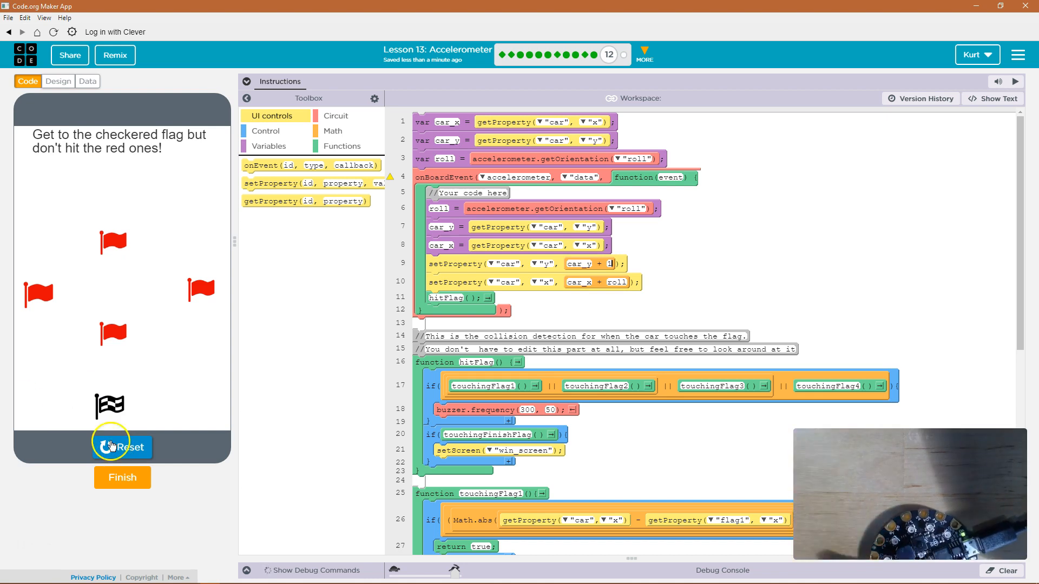
click(111, 447)
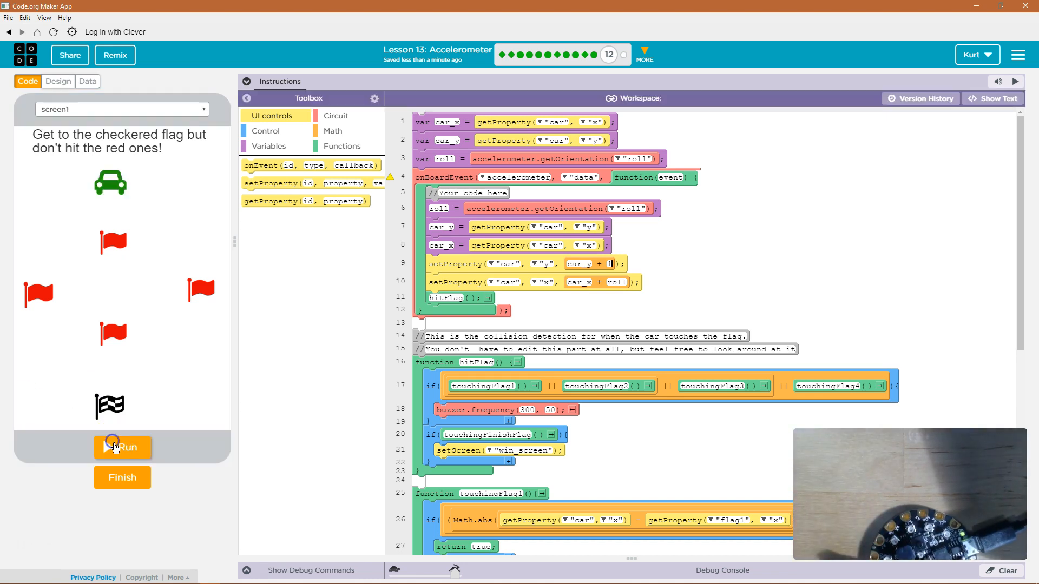
click(122, 448)
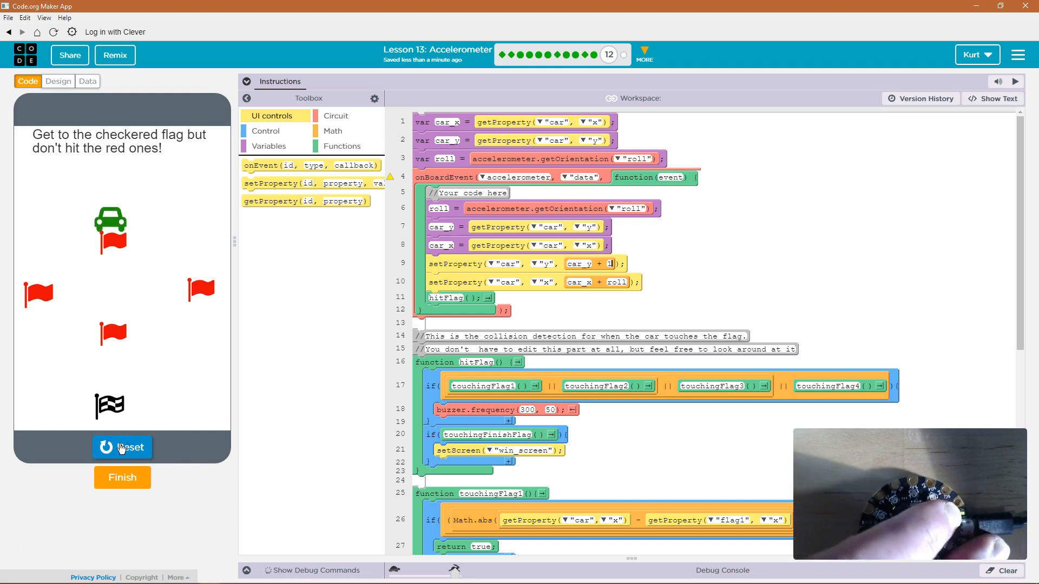